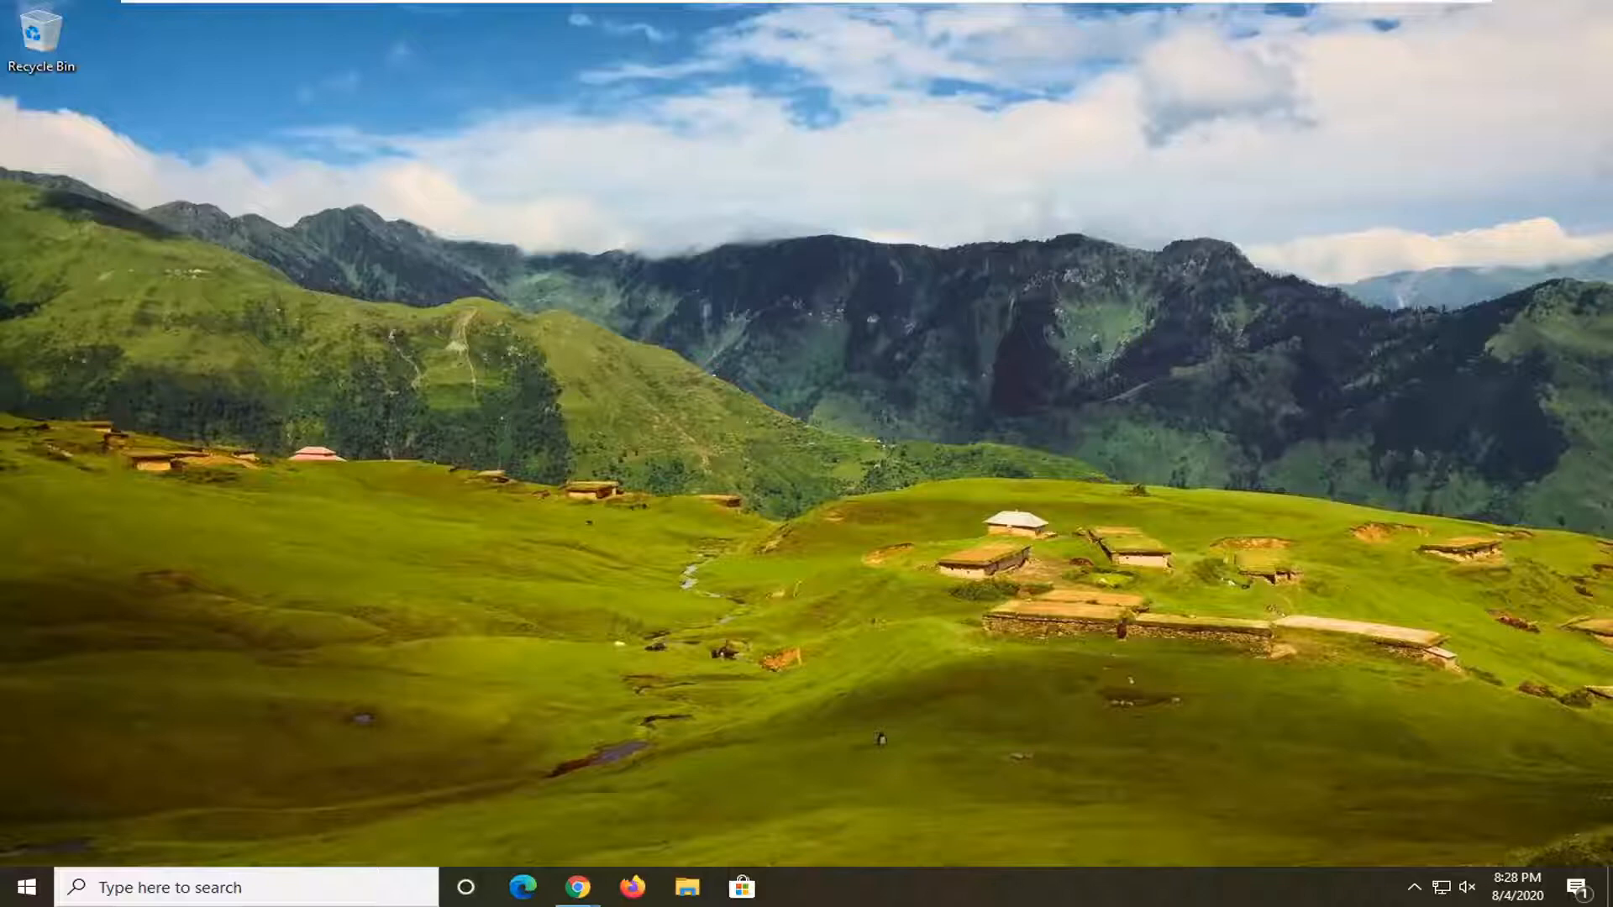
Search the Start menu for 'services' to launch the Services console
left_click(26, 887)
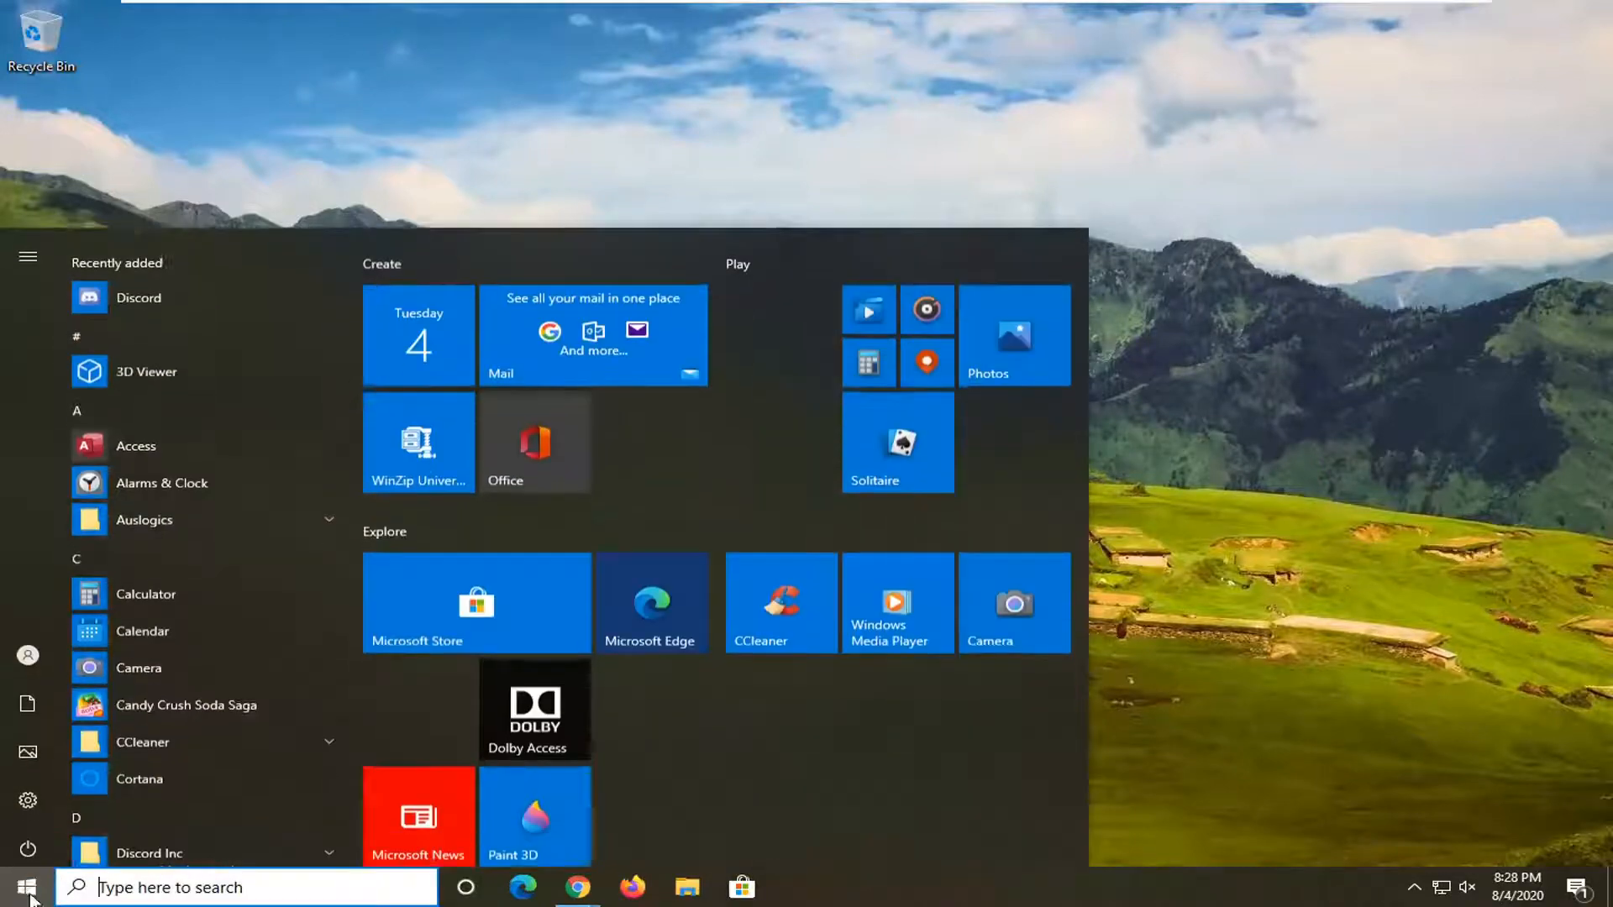
type("services")
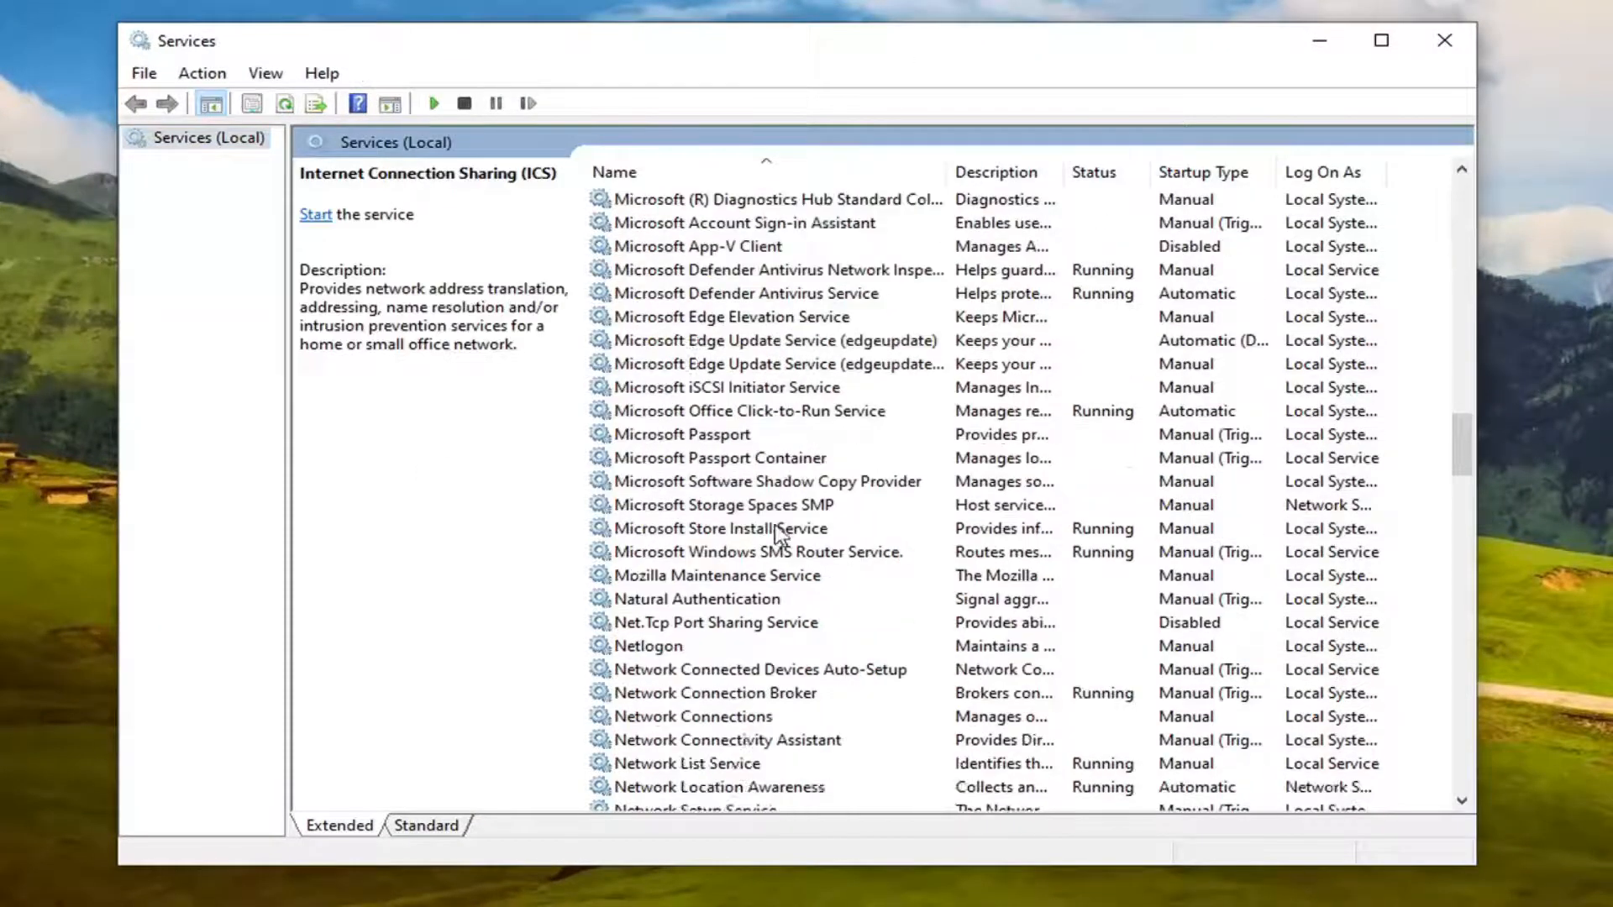
Start the Windows Installer service from its Properties dialog, then close Services
scroll("down", 3)
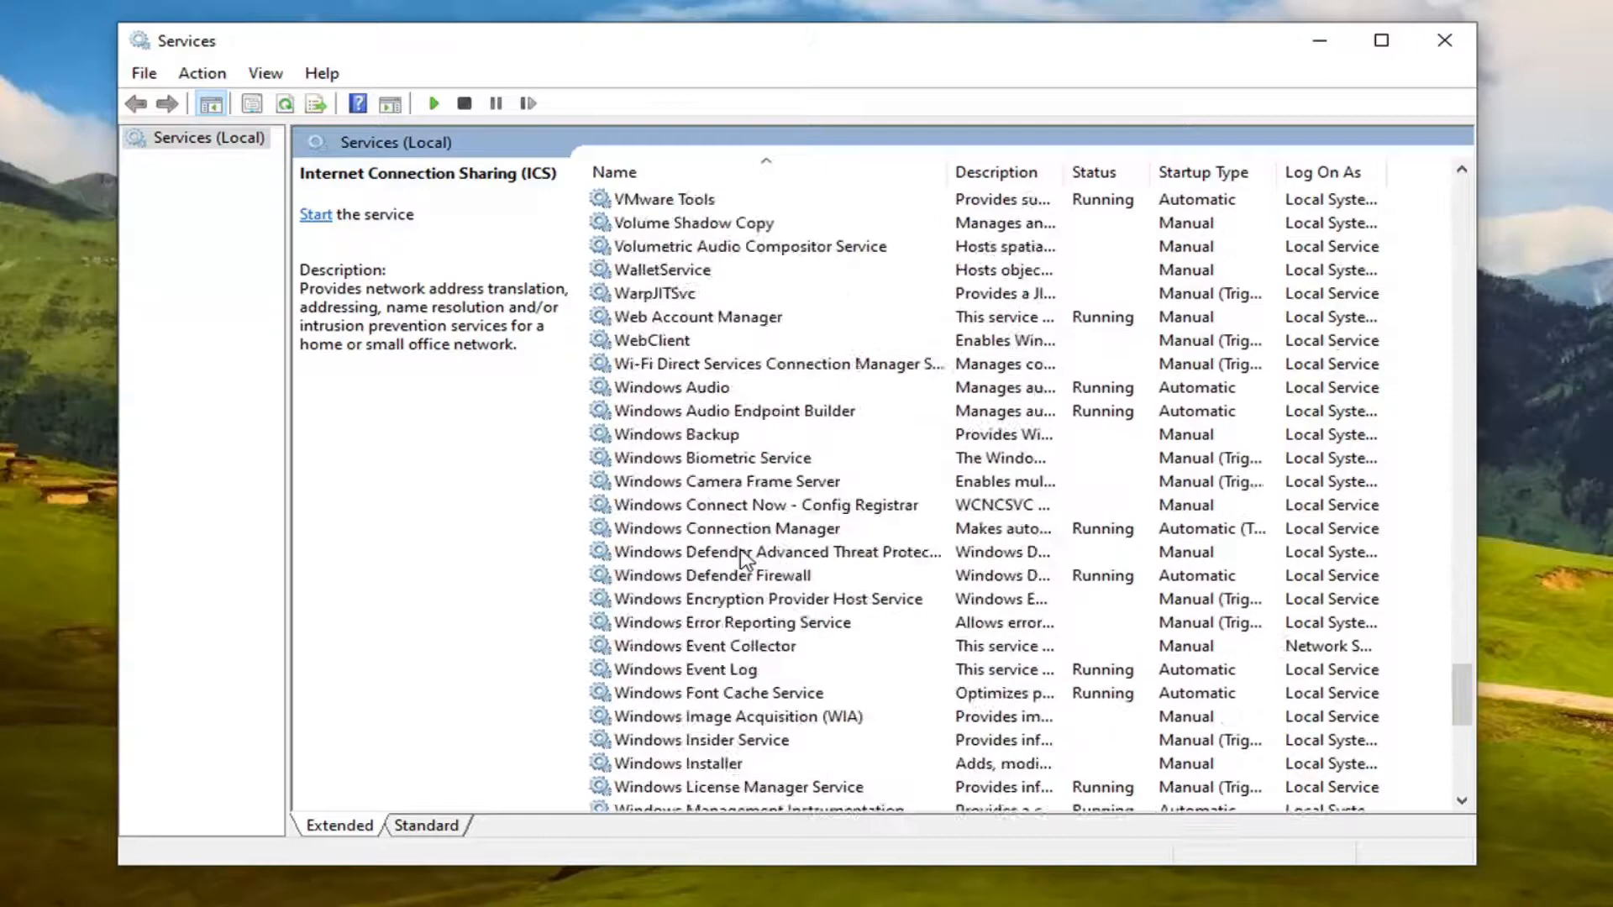
double_click(673, 763)
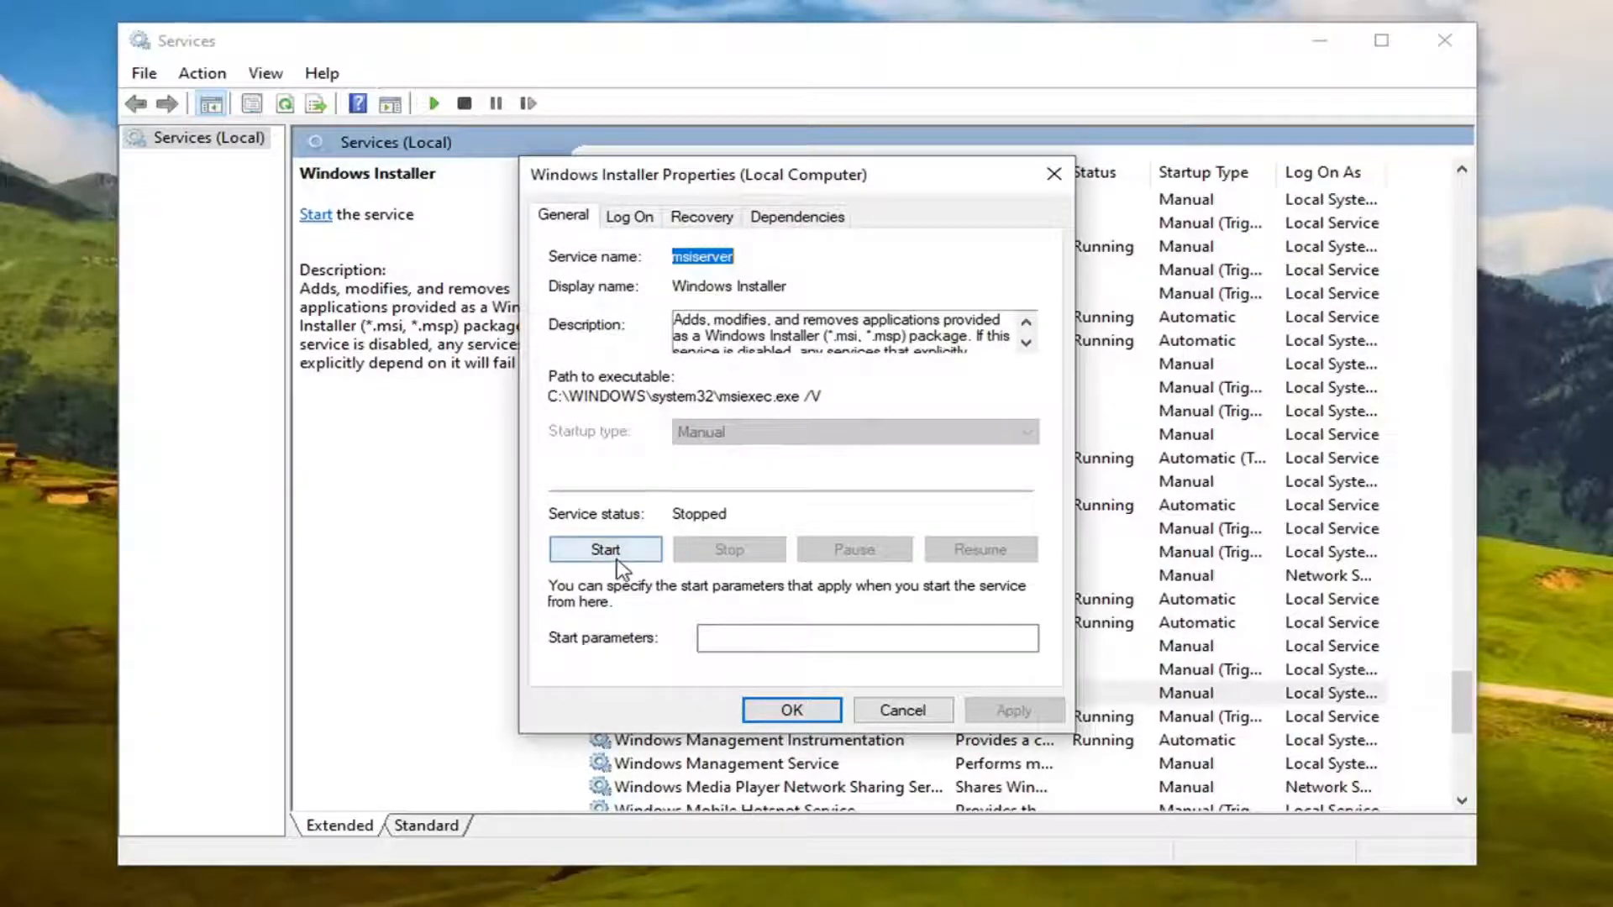
left_click(605, 550)
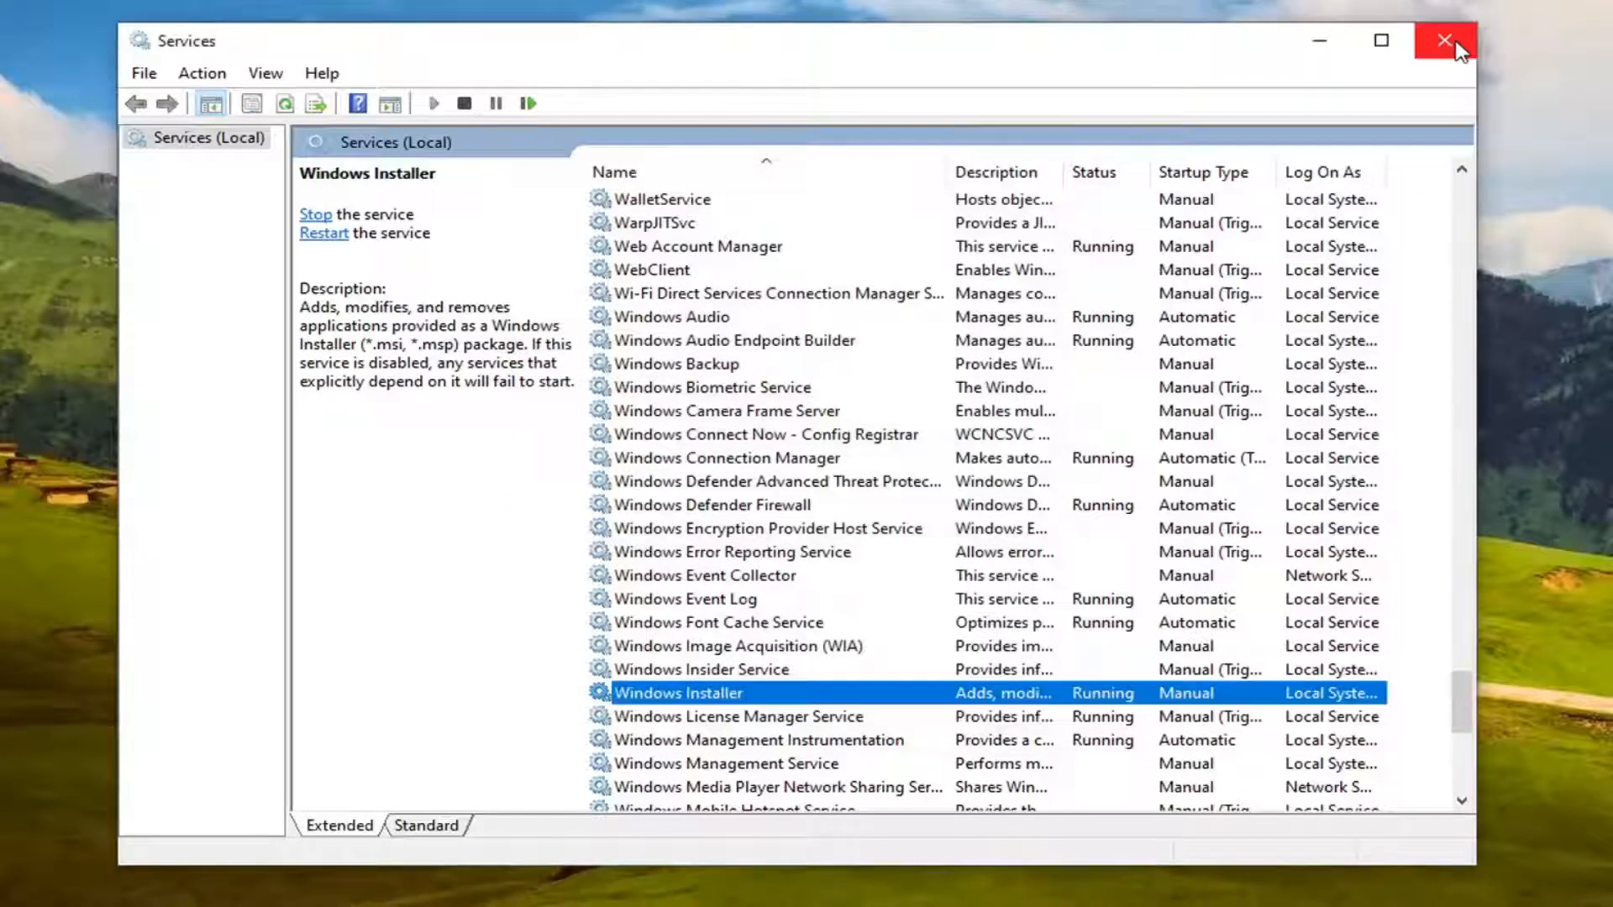
left_click(1445, 41)
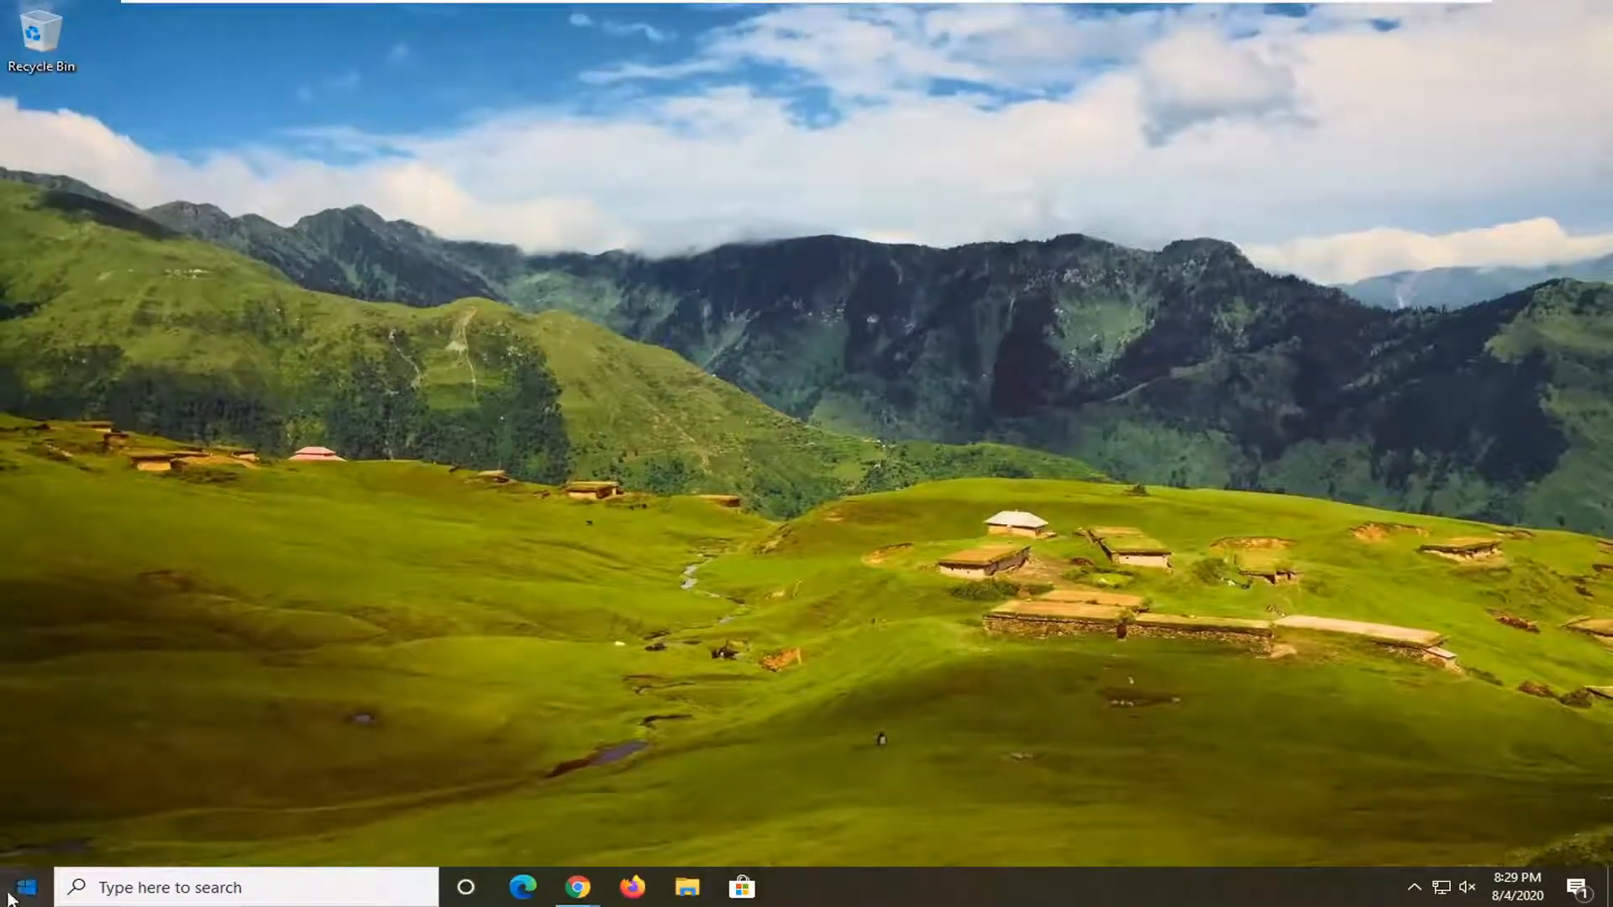
Search the Start menu for 'file explorer' and launch File Explorer at Quick access
type("file explorer")
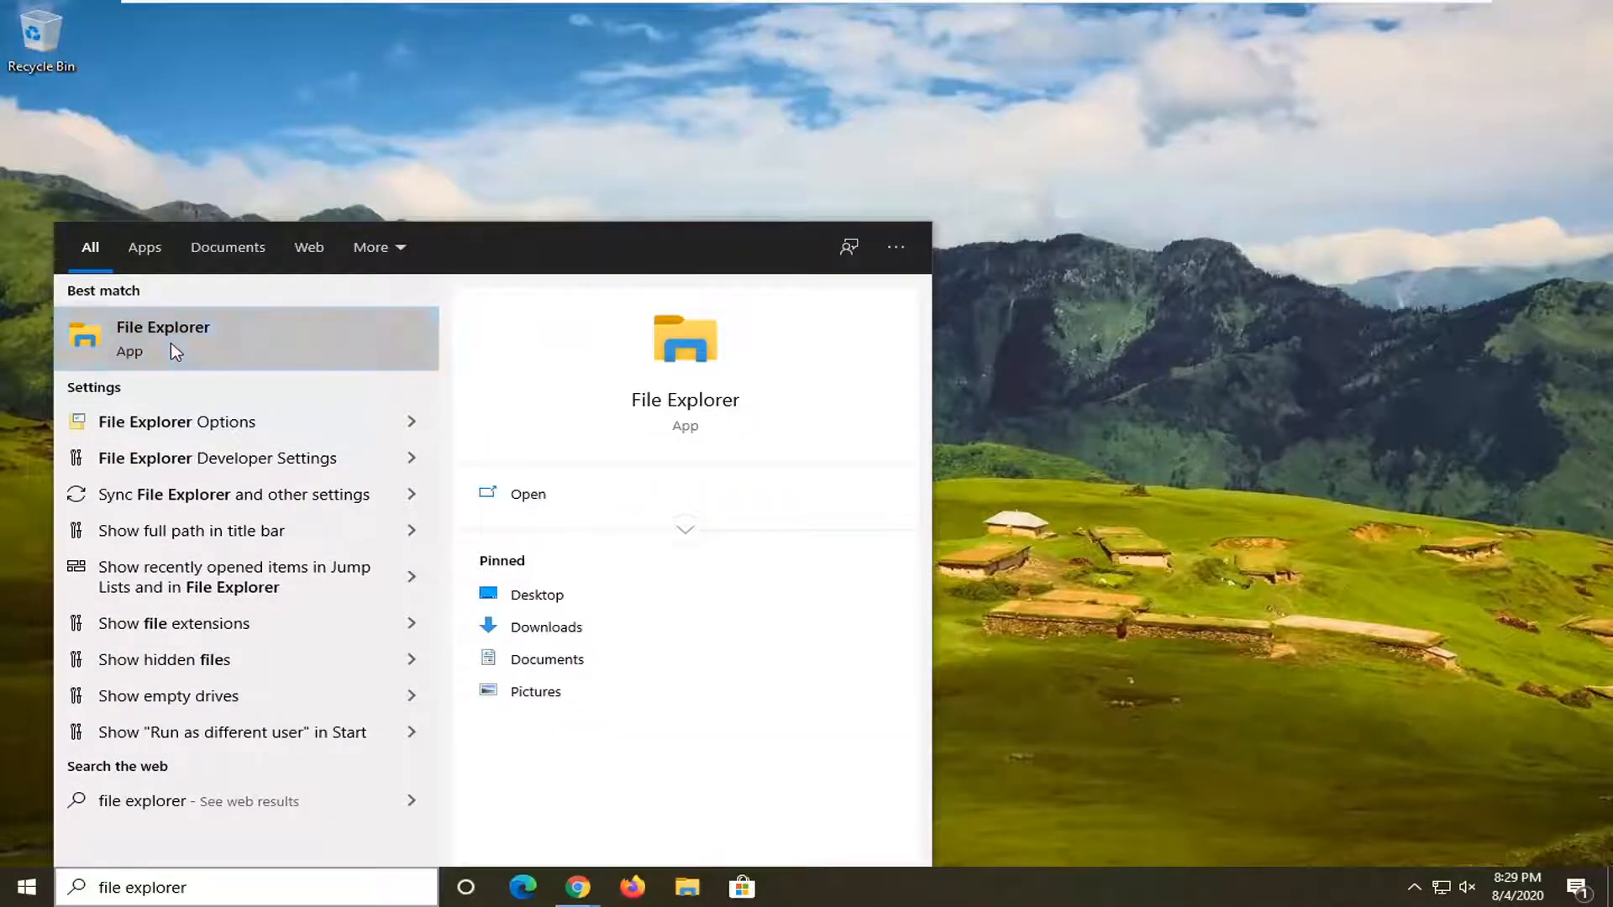
left_click(163, 338)
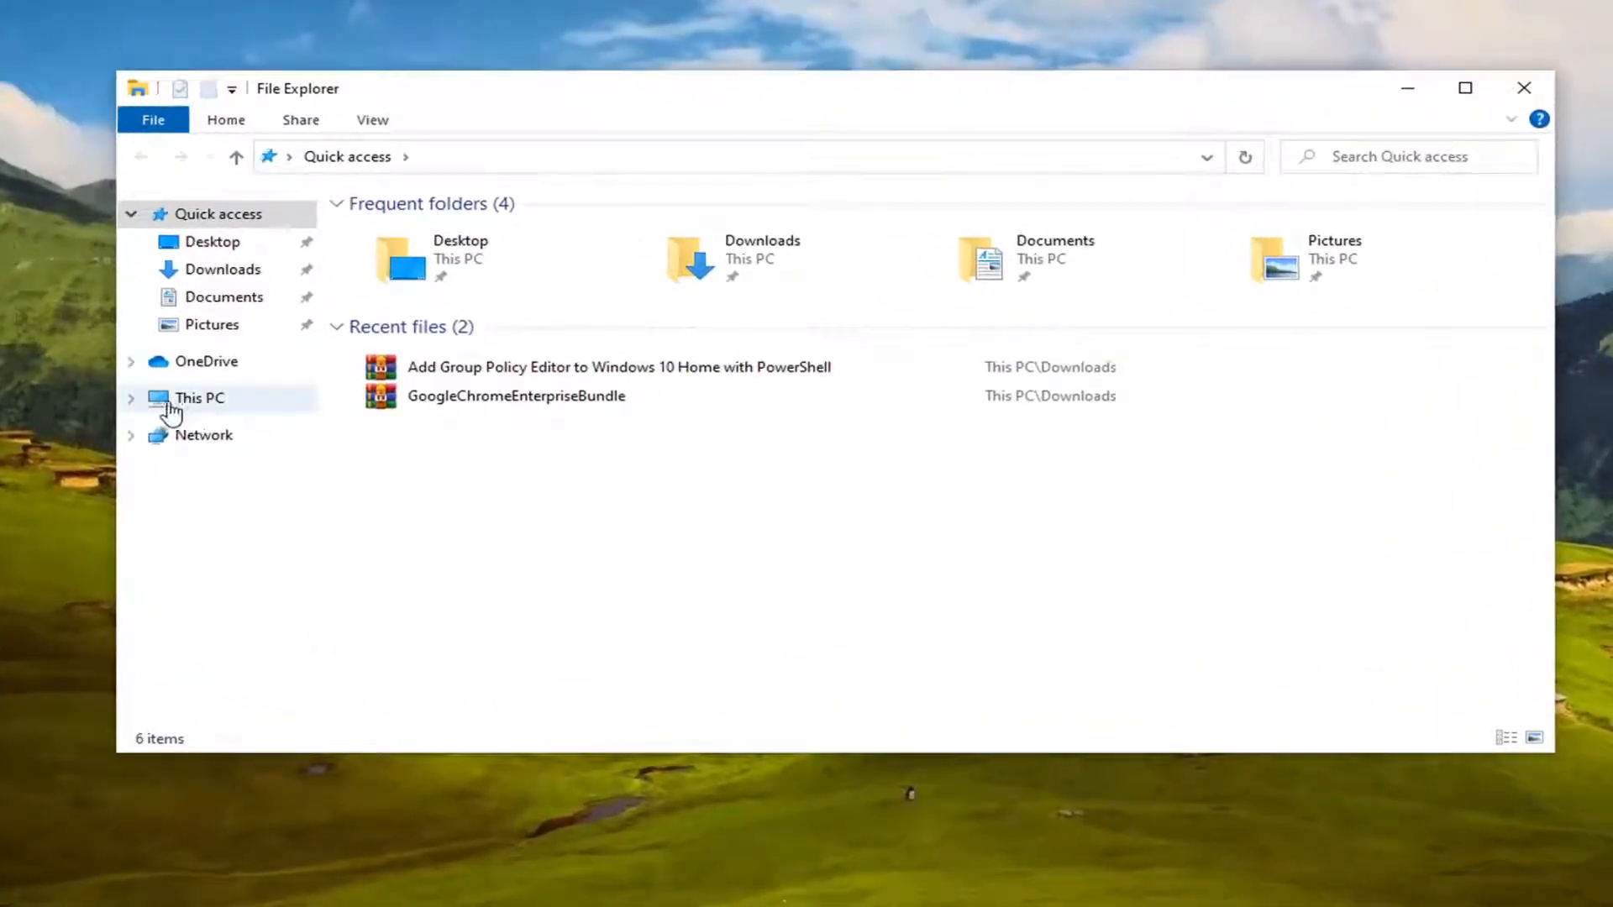
Navigate from This PC into Local Disk (C:), then Windows, then System32
left_click(199, 399)
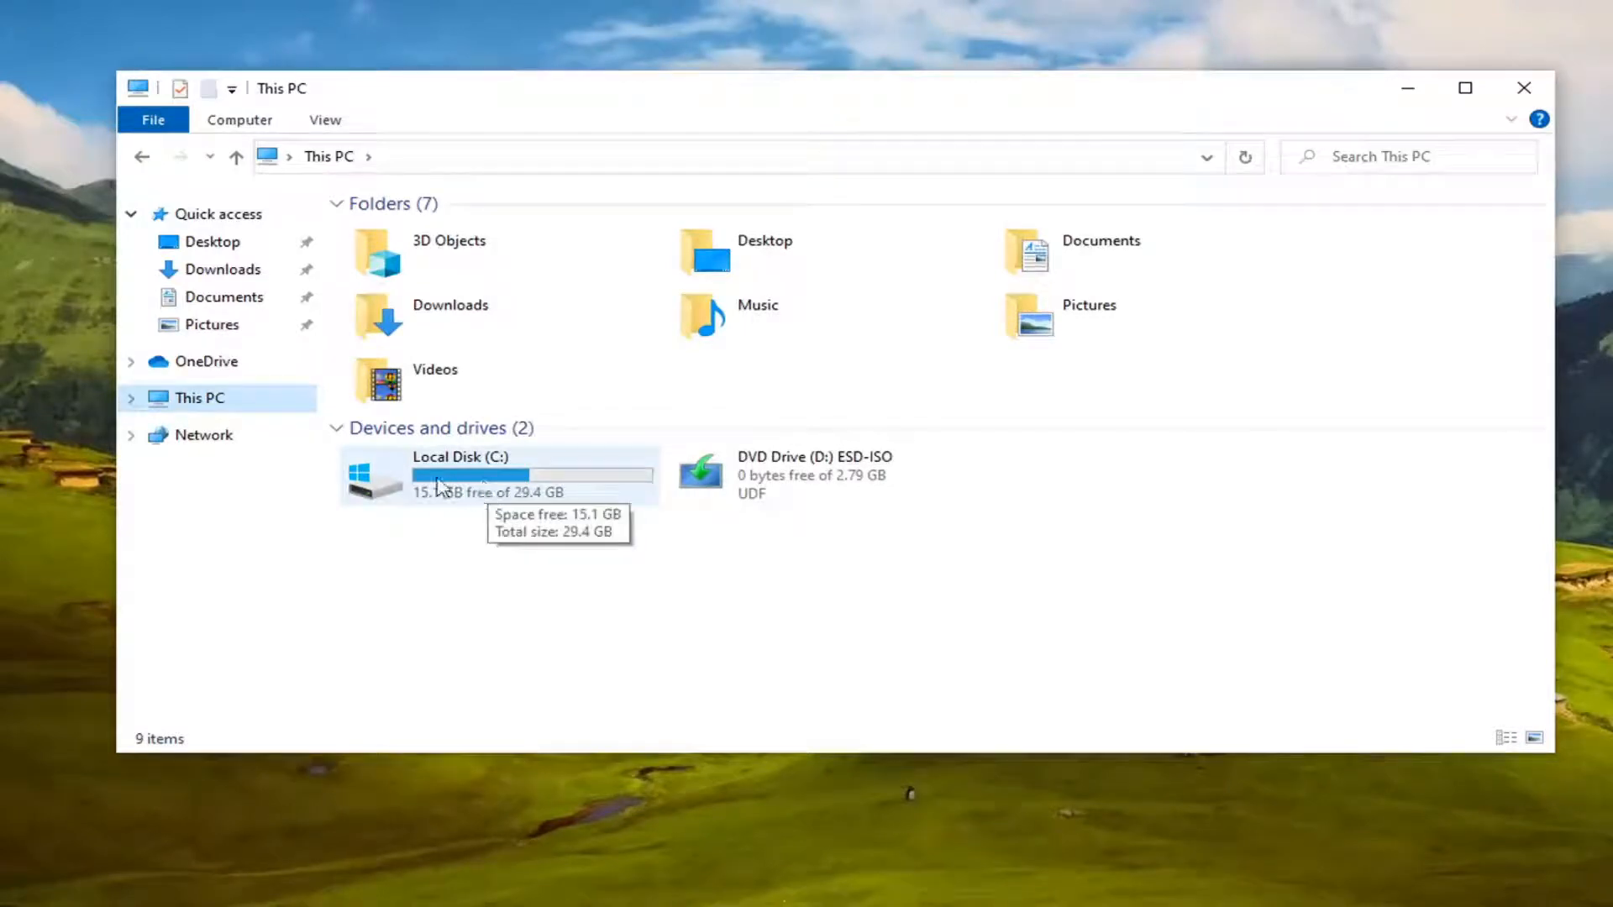
double_click(447, 476)
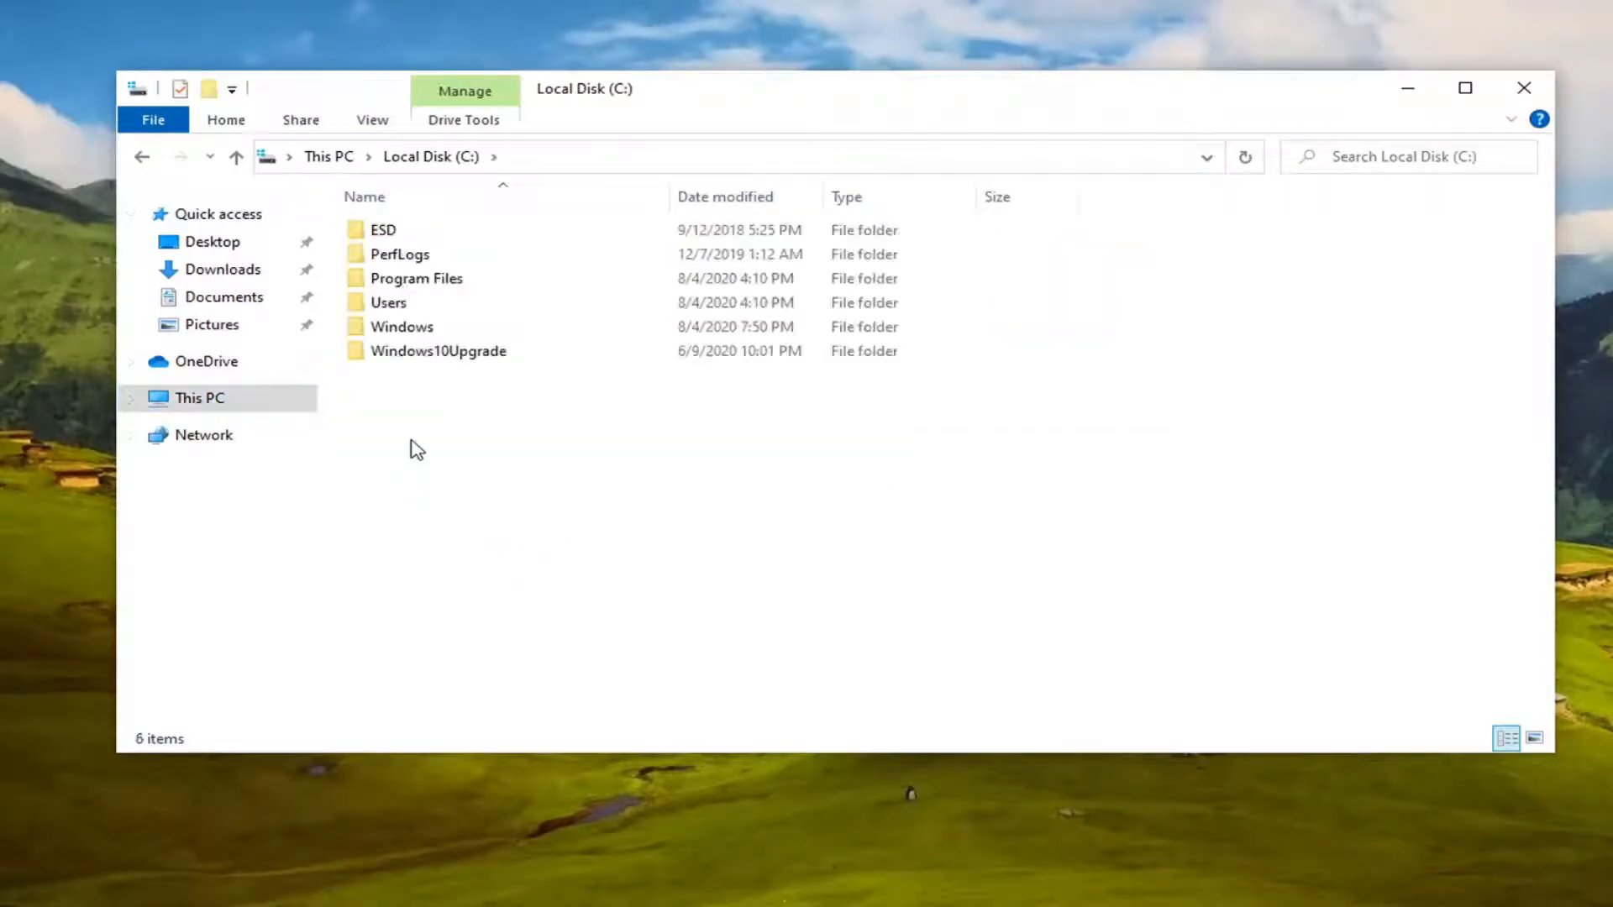
left_click(401, 326)
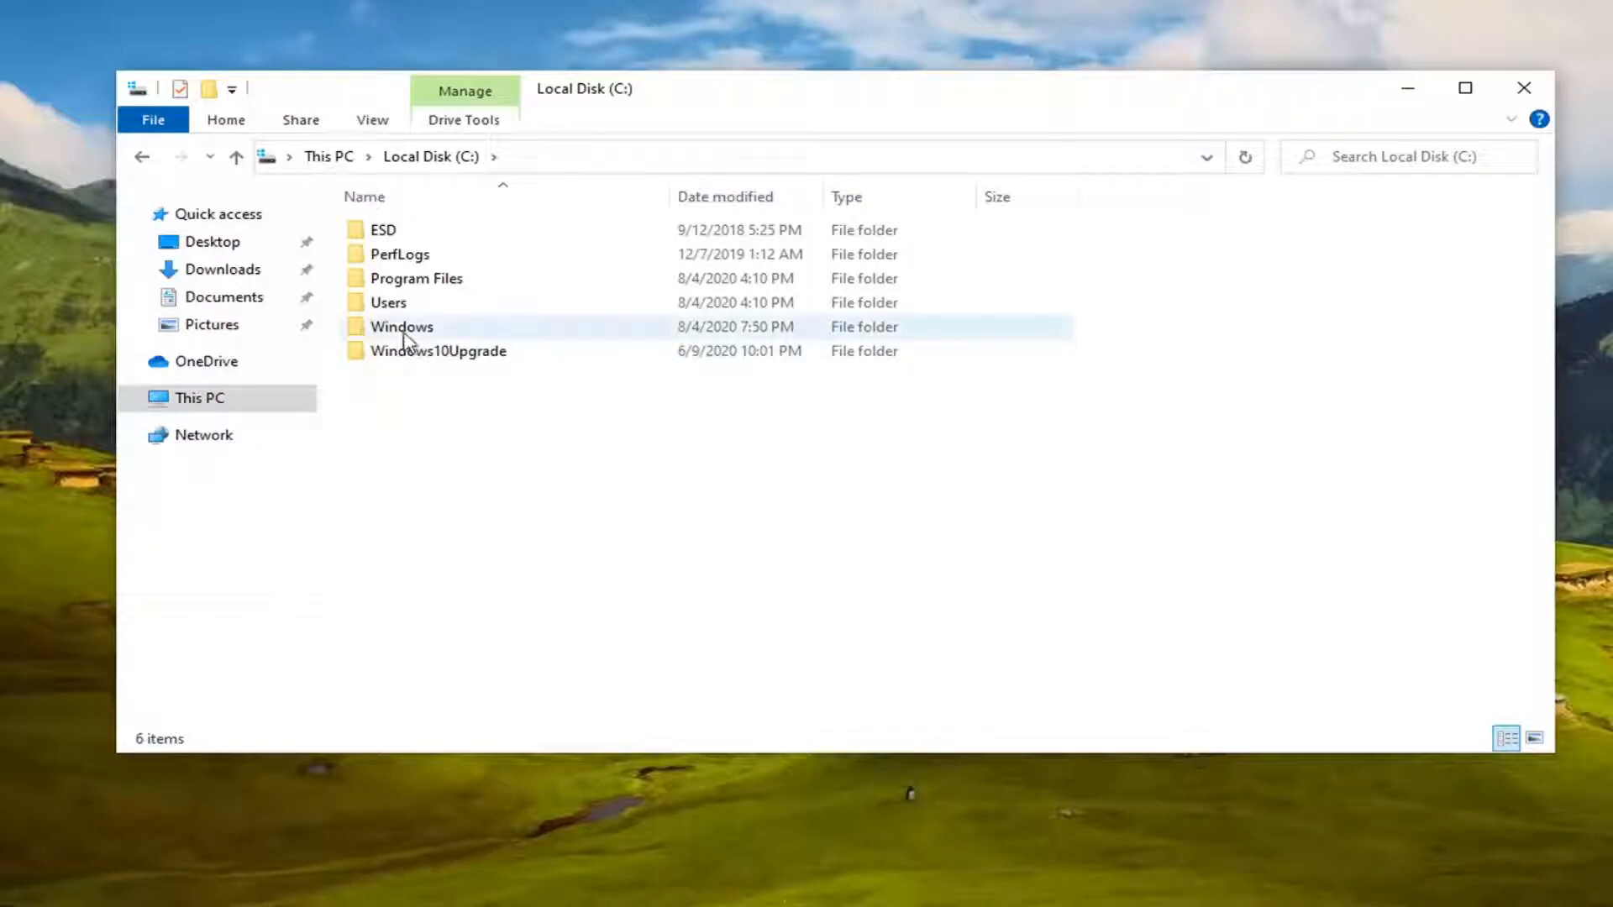
double_click(401, 326)
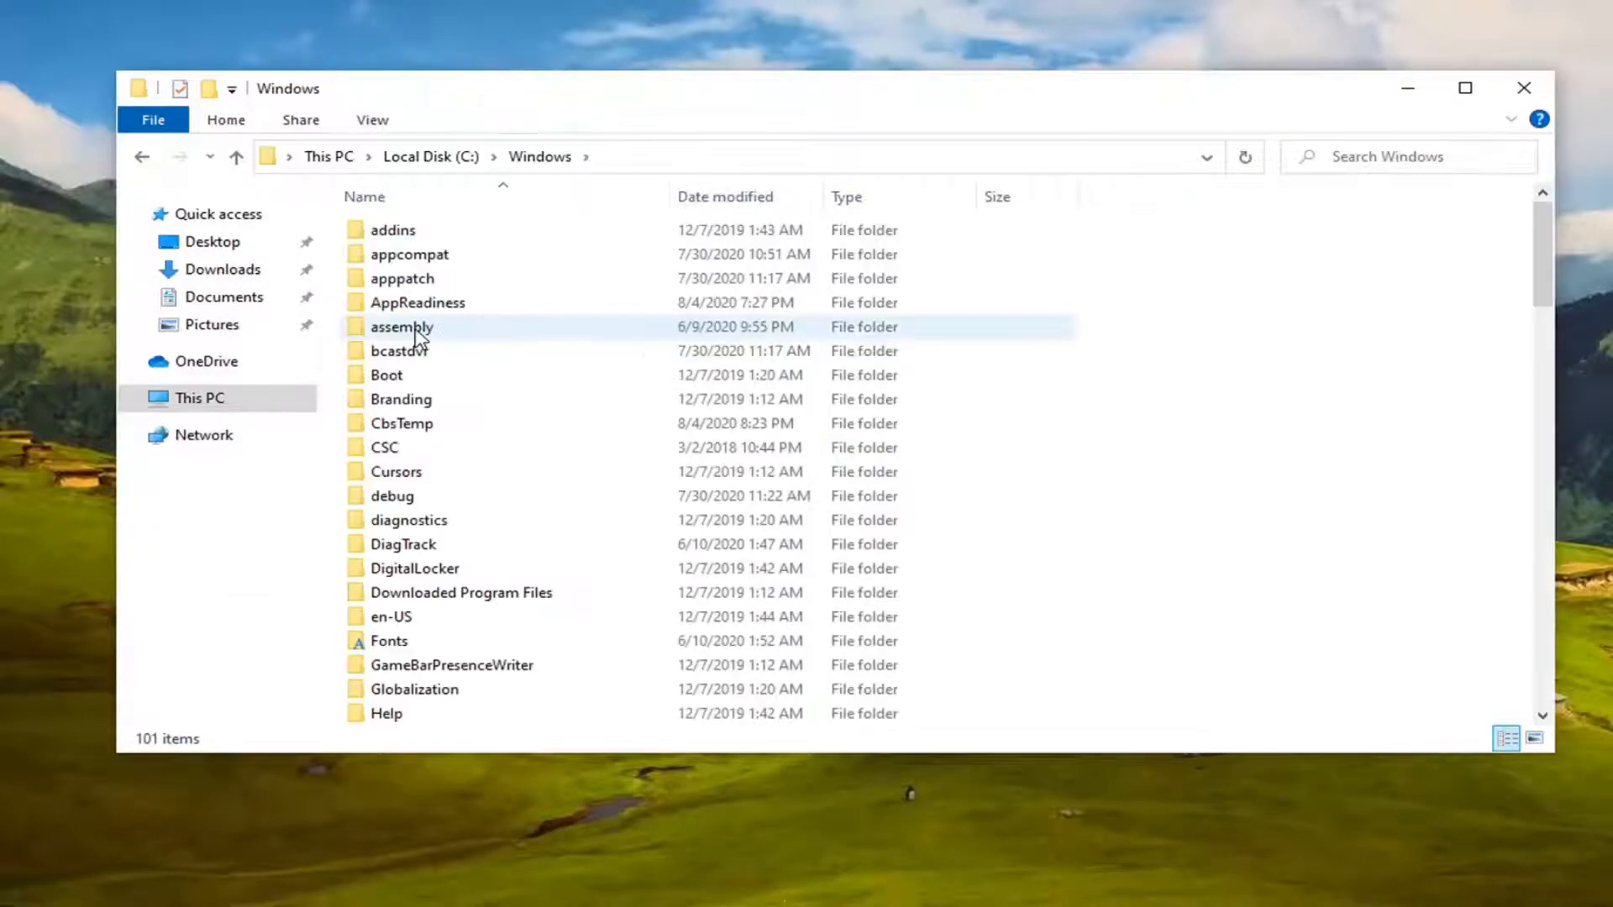
scroll("down", 3)
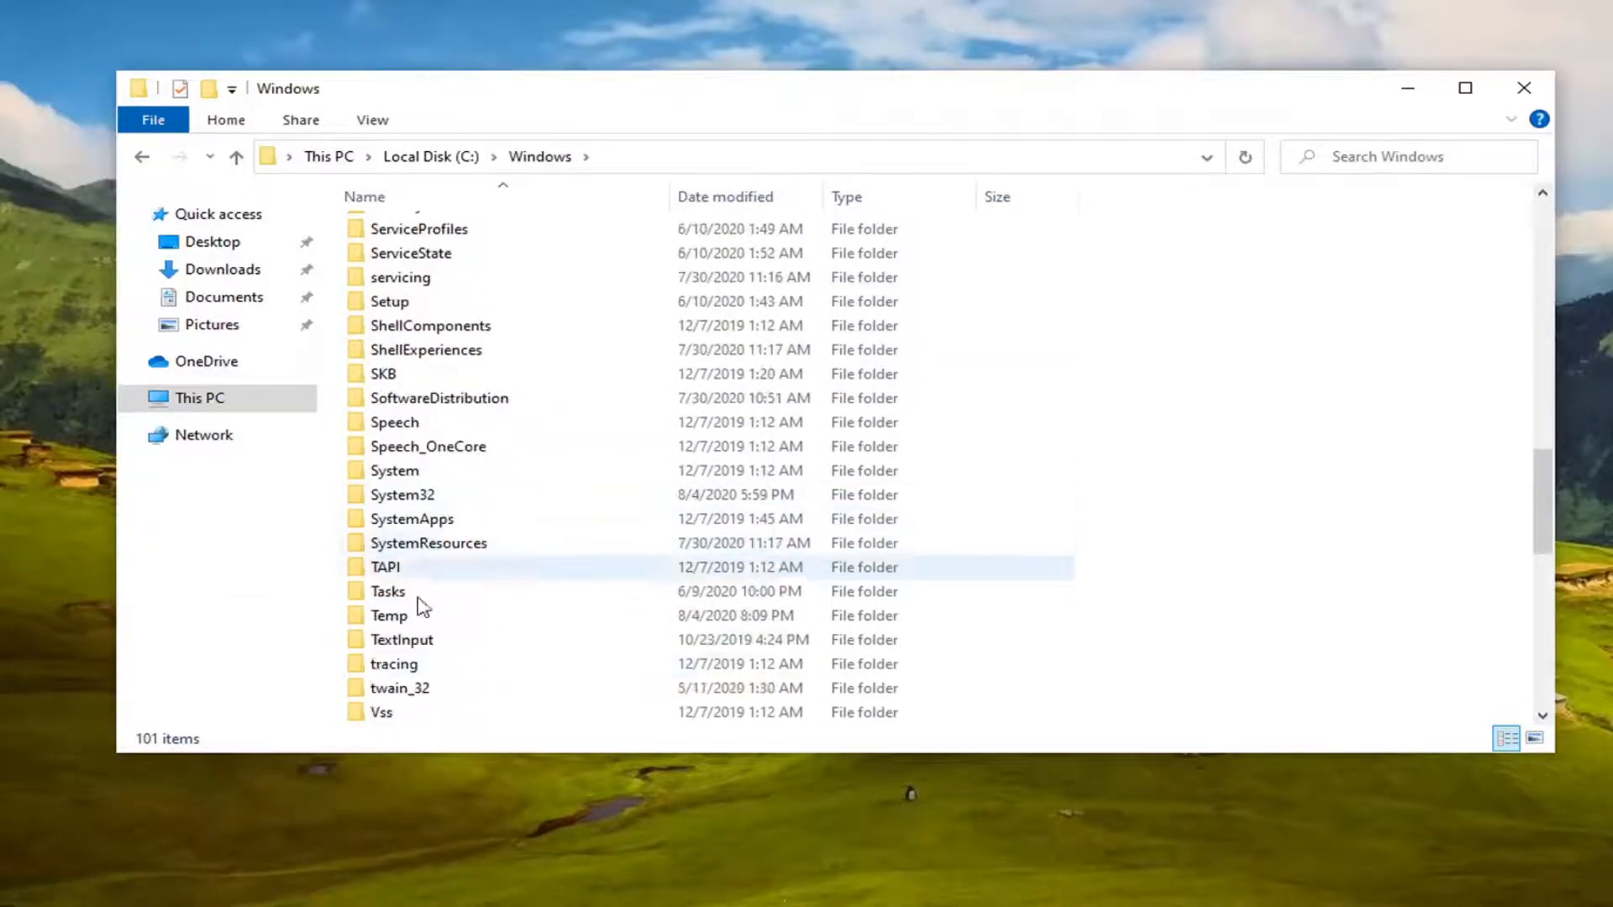
double_click(401, 494)
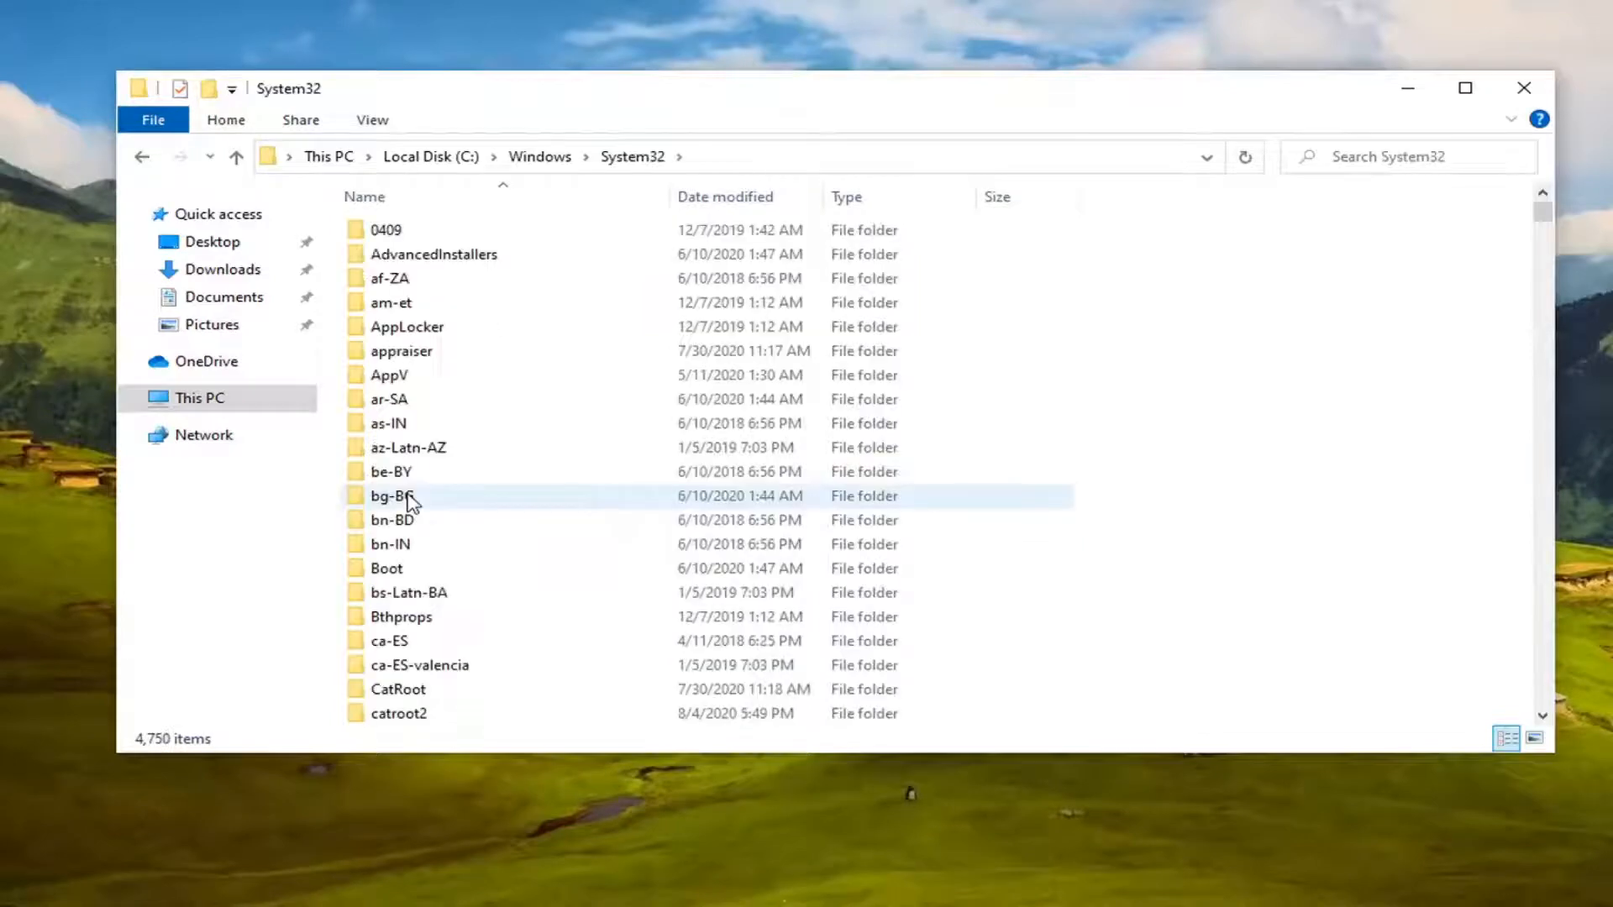
Locate and enter the spool folder inside System32
scroll("down", 3)
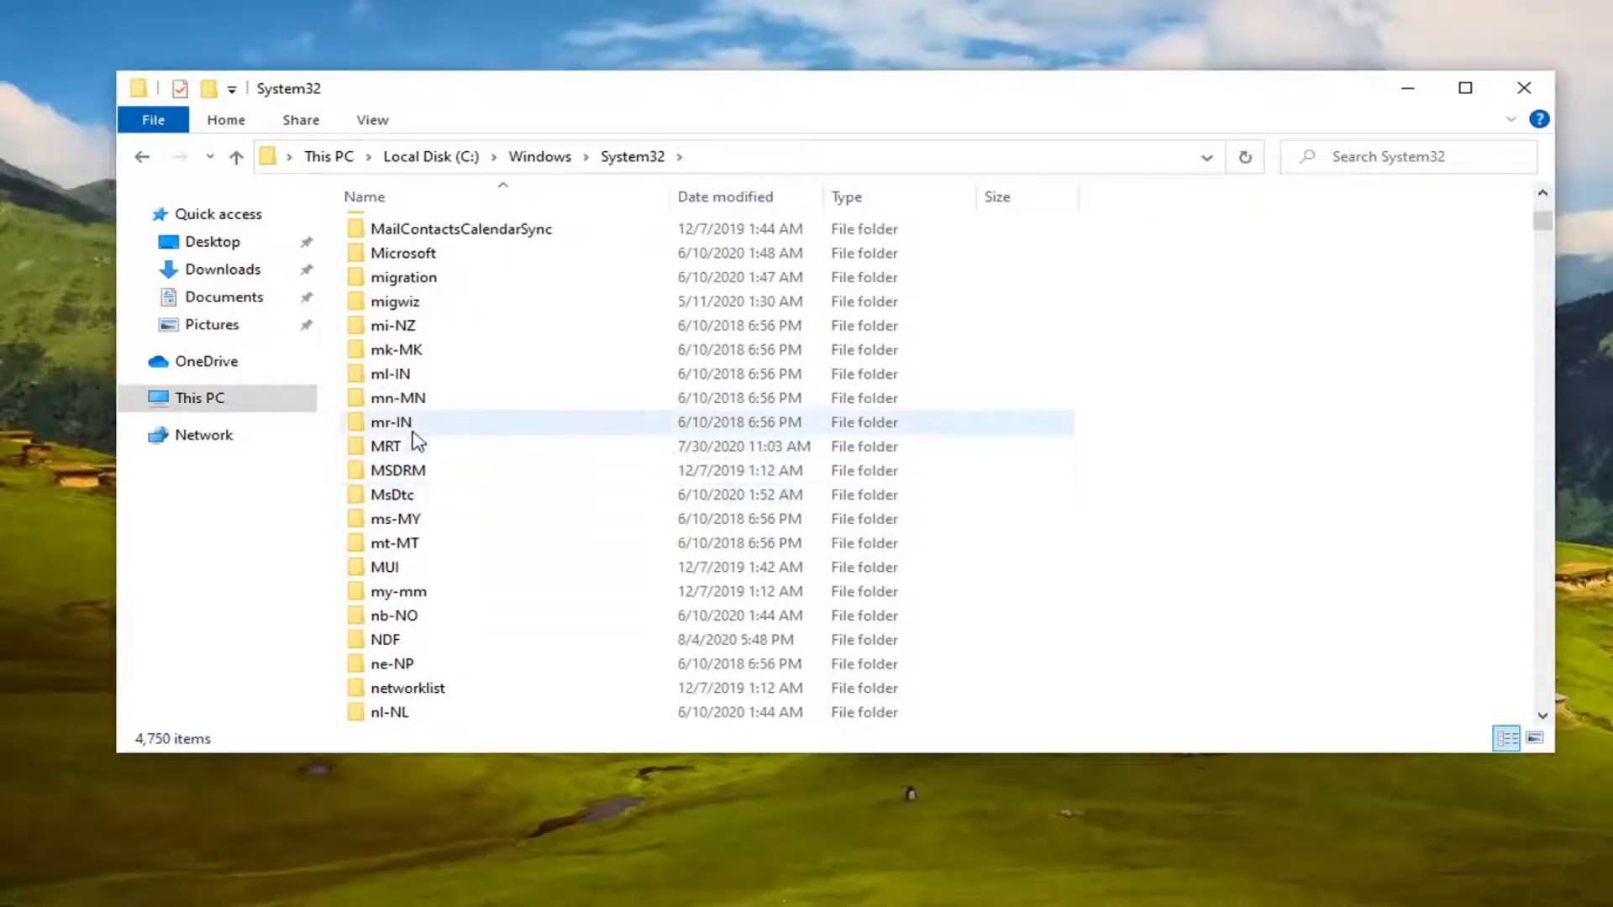
left_click(391, 422)
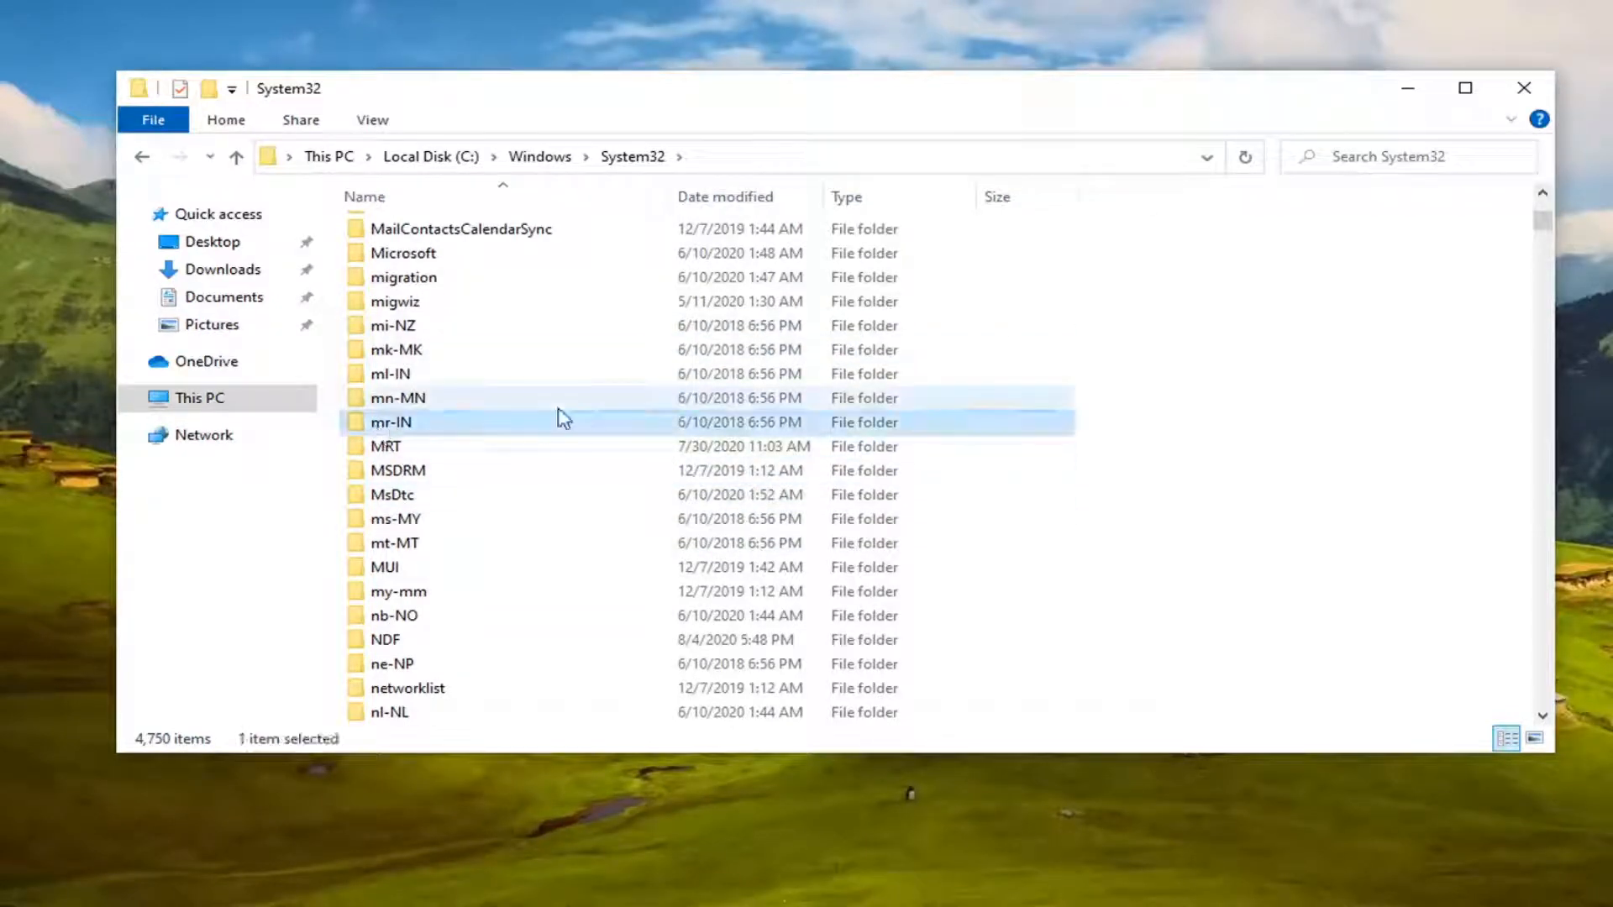
scroll("down", 3)
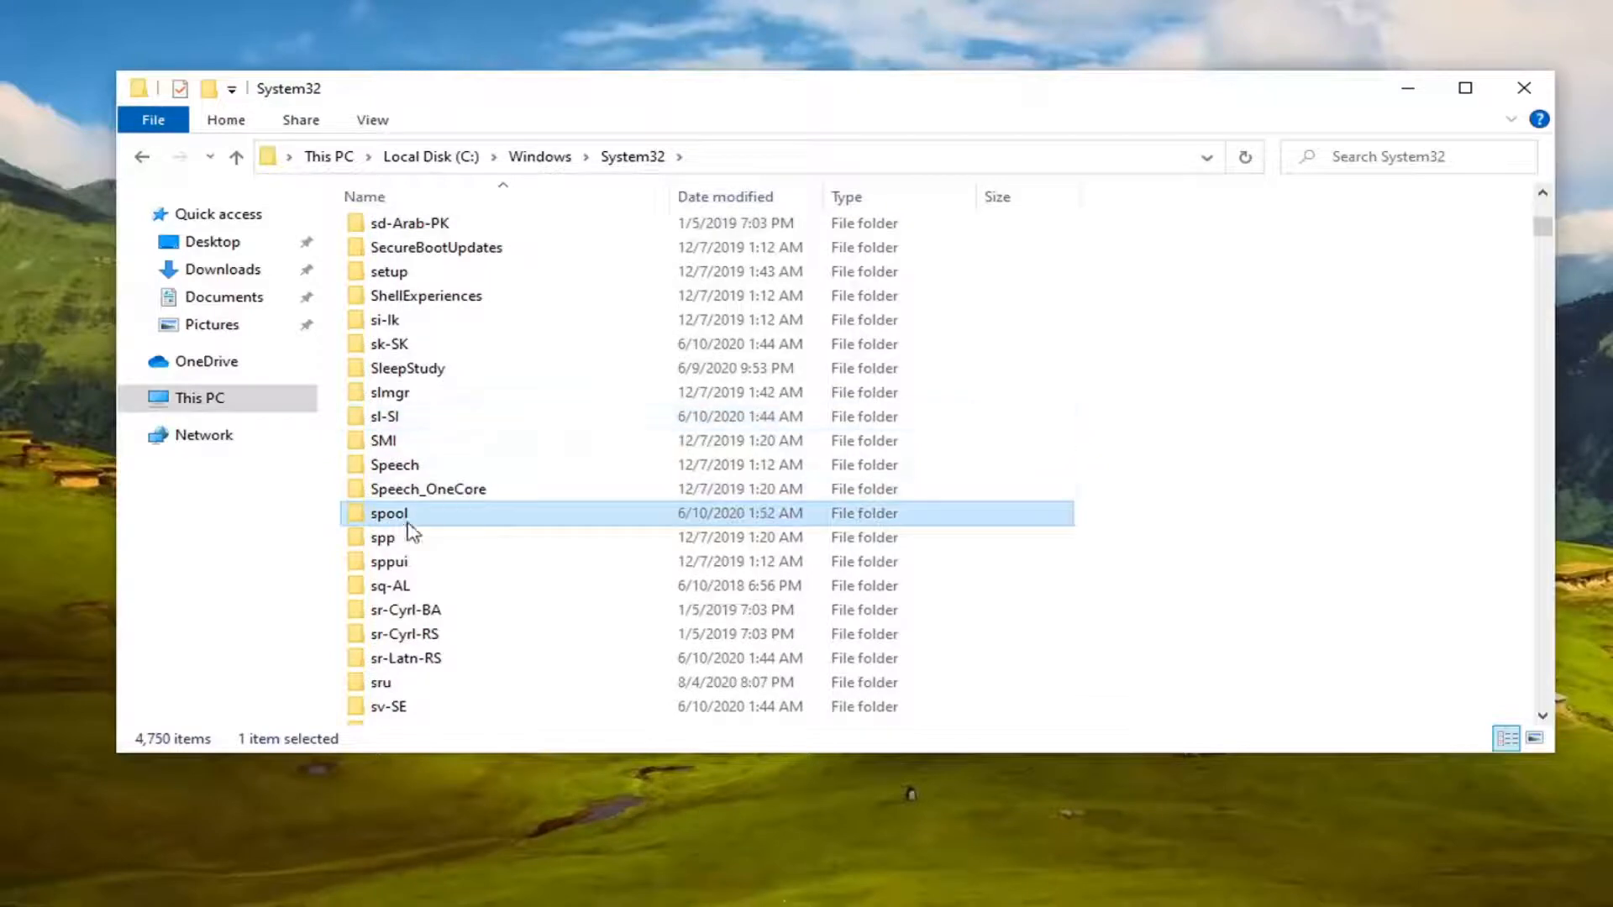
mouse_move(404, 519)
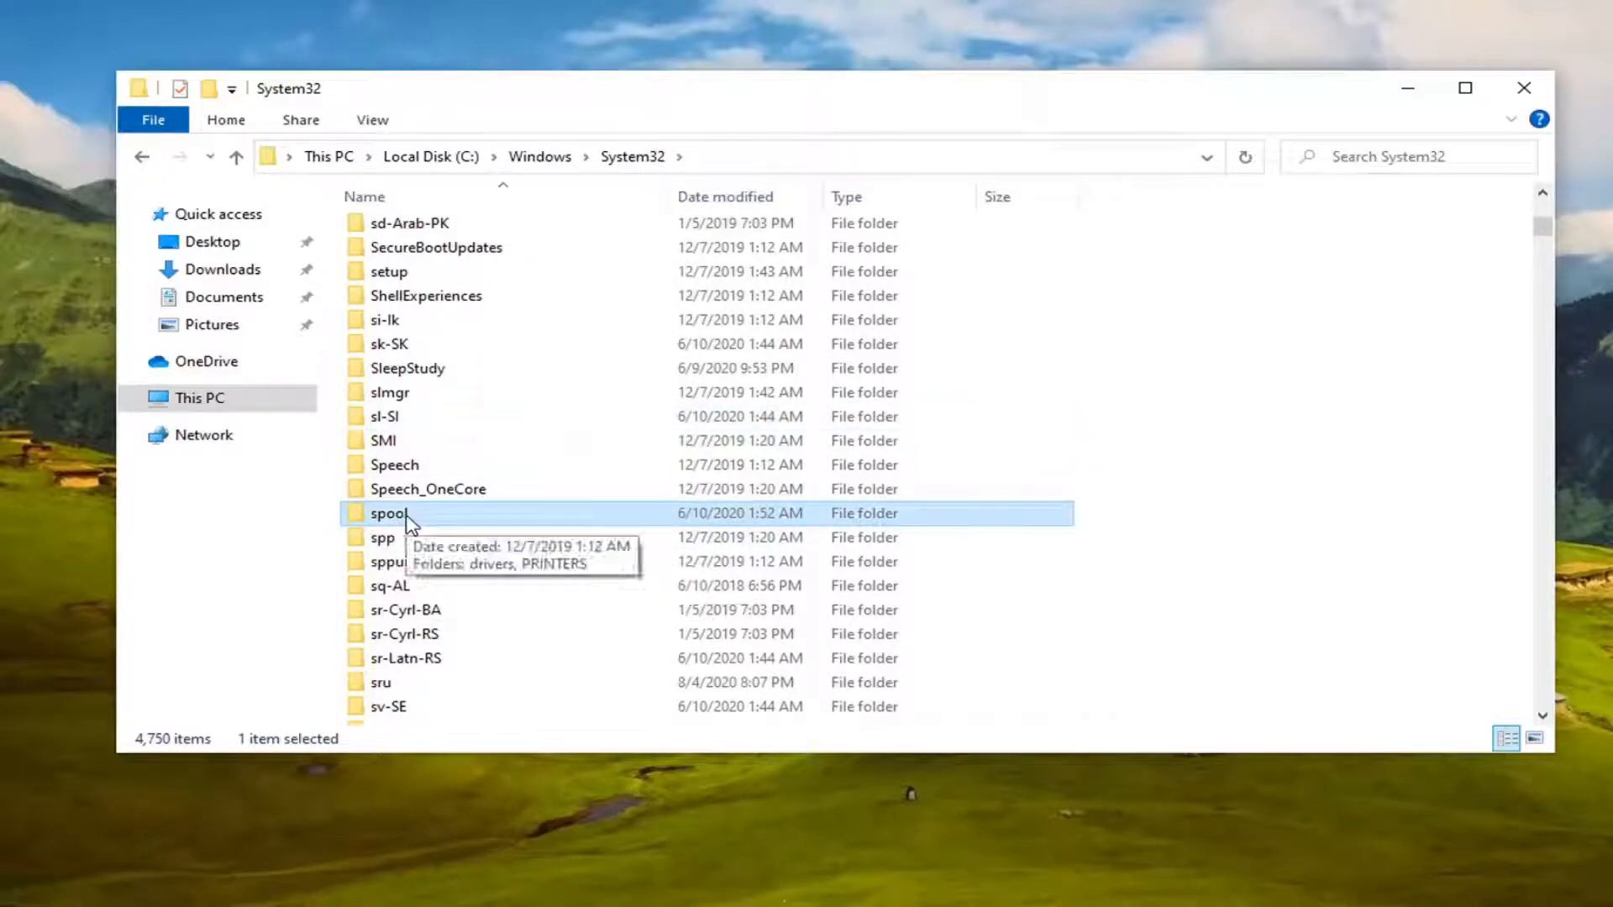
double_click(388, 514)
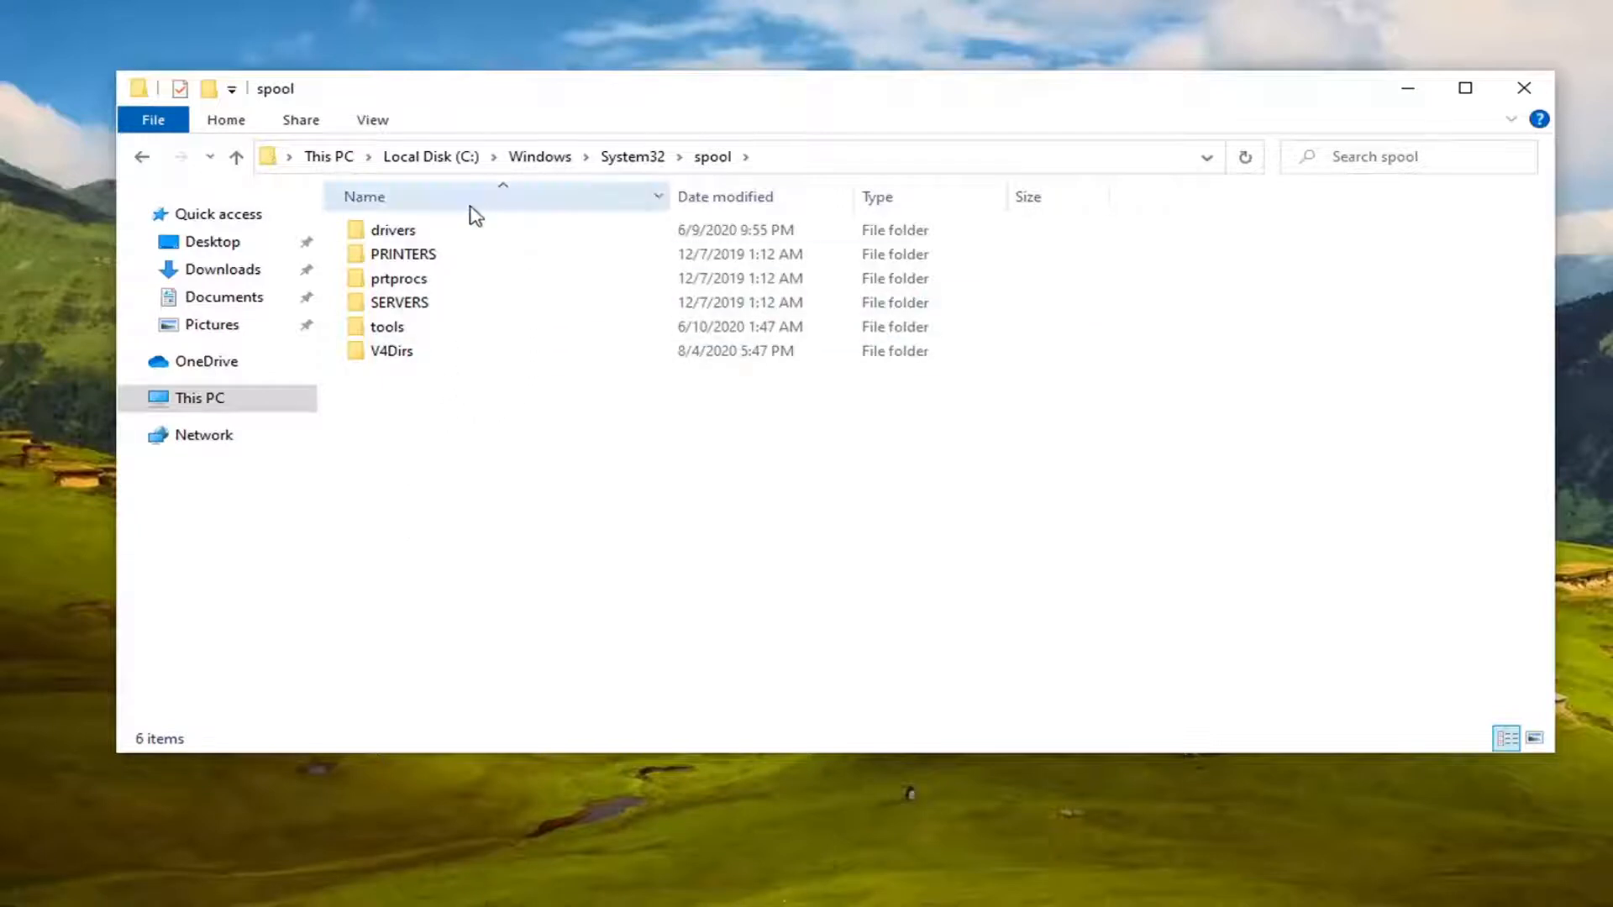
Grant access to the PRINTERS folder, confirm it is empty, and close File Explorer
double_click(401, 254)
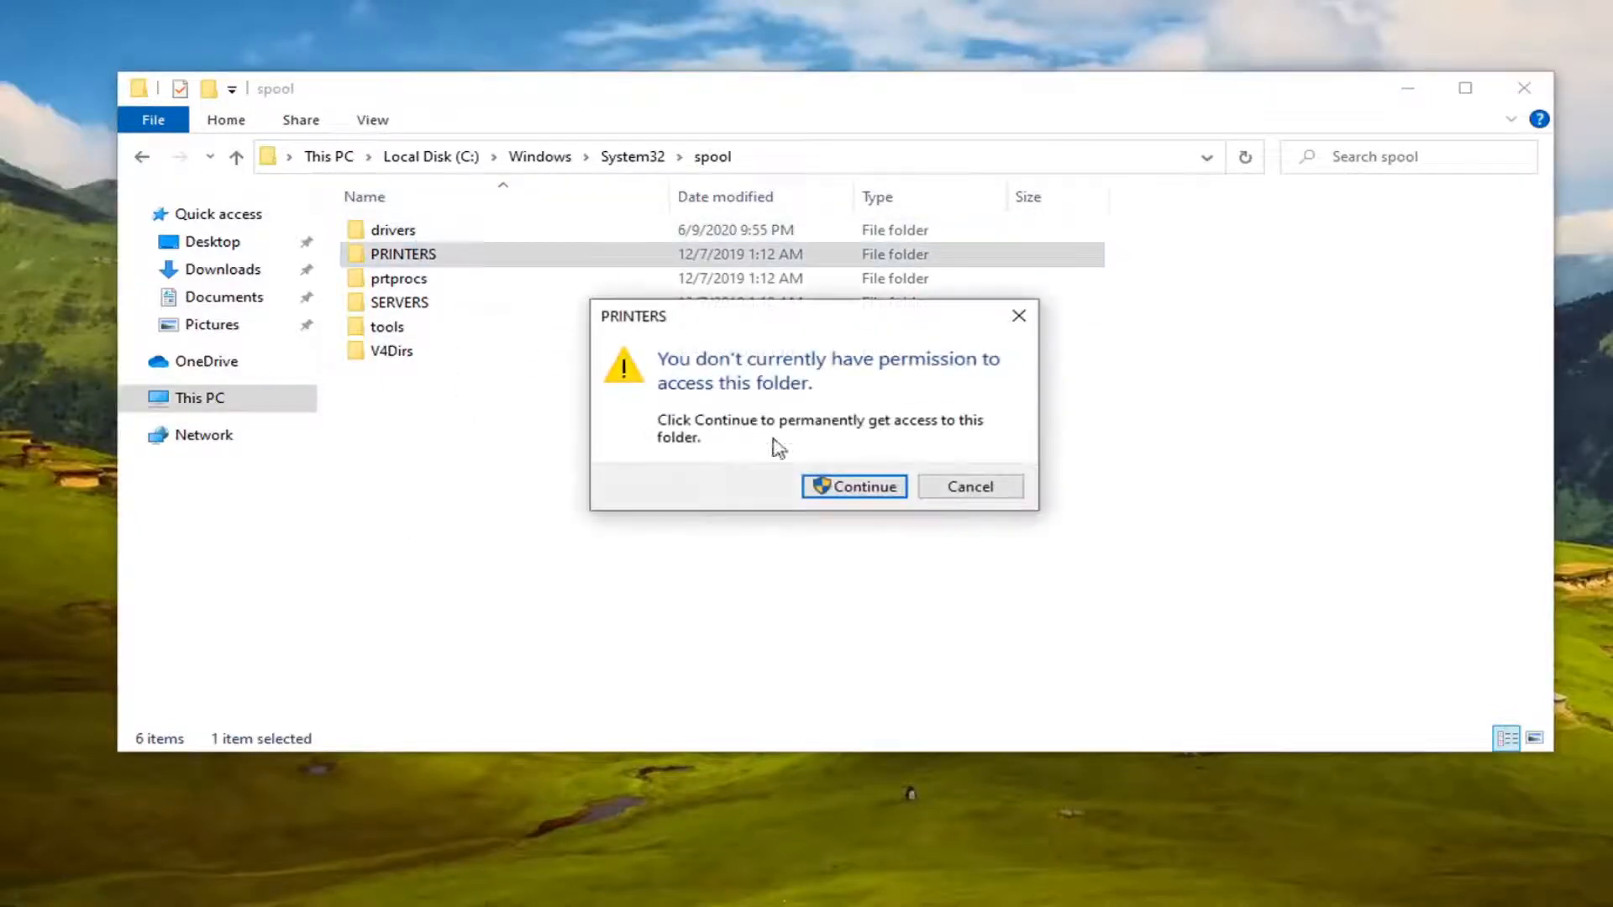
left_click(854, 485)
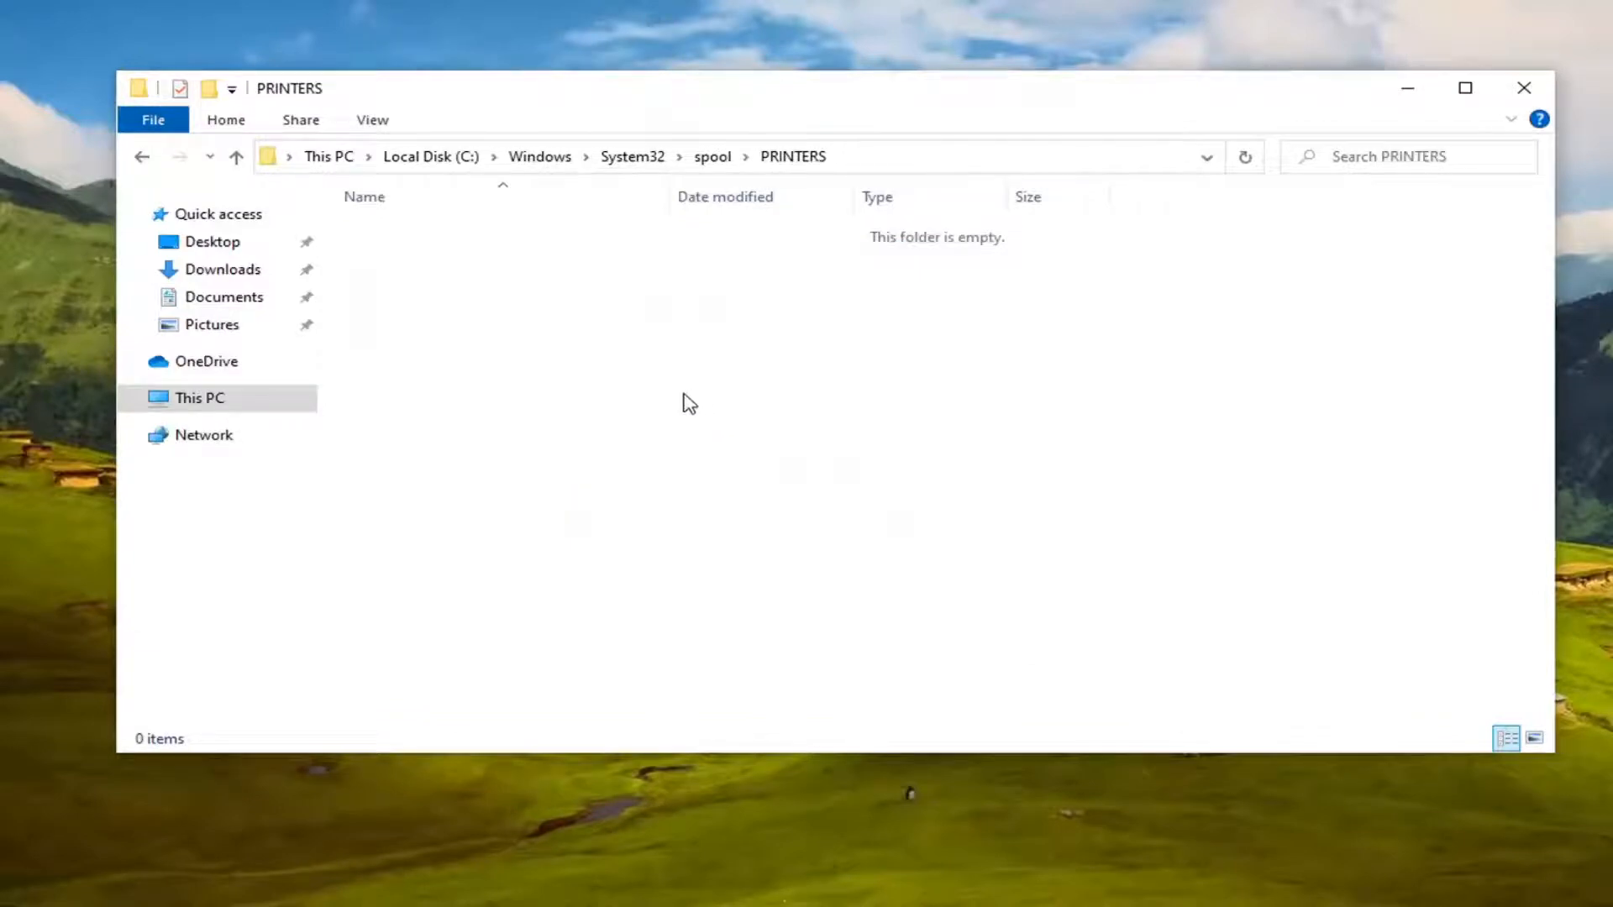
mouse_move(679, 425)
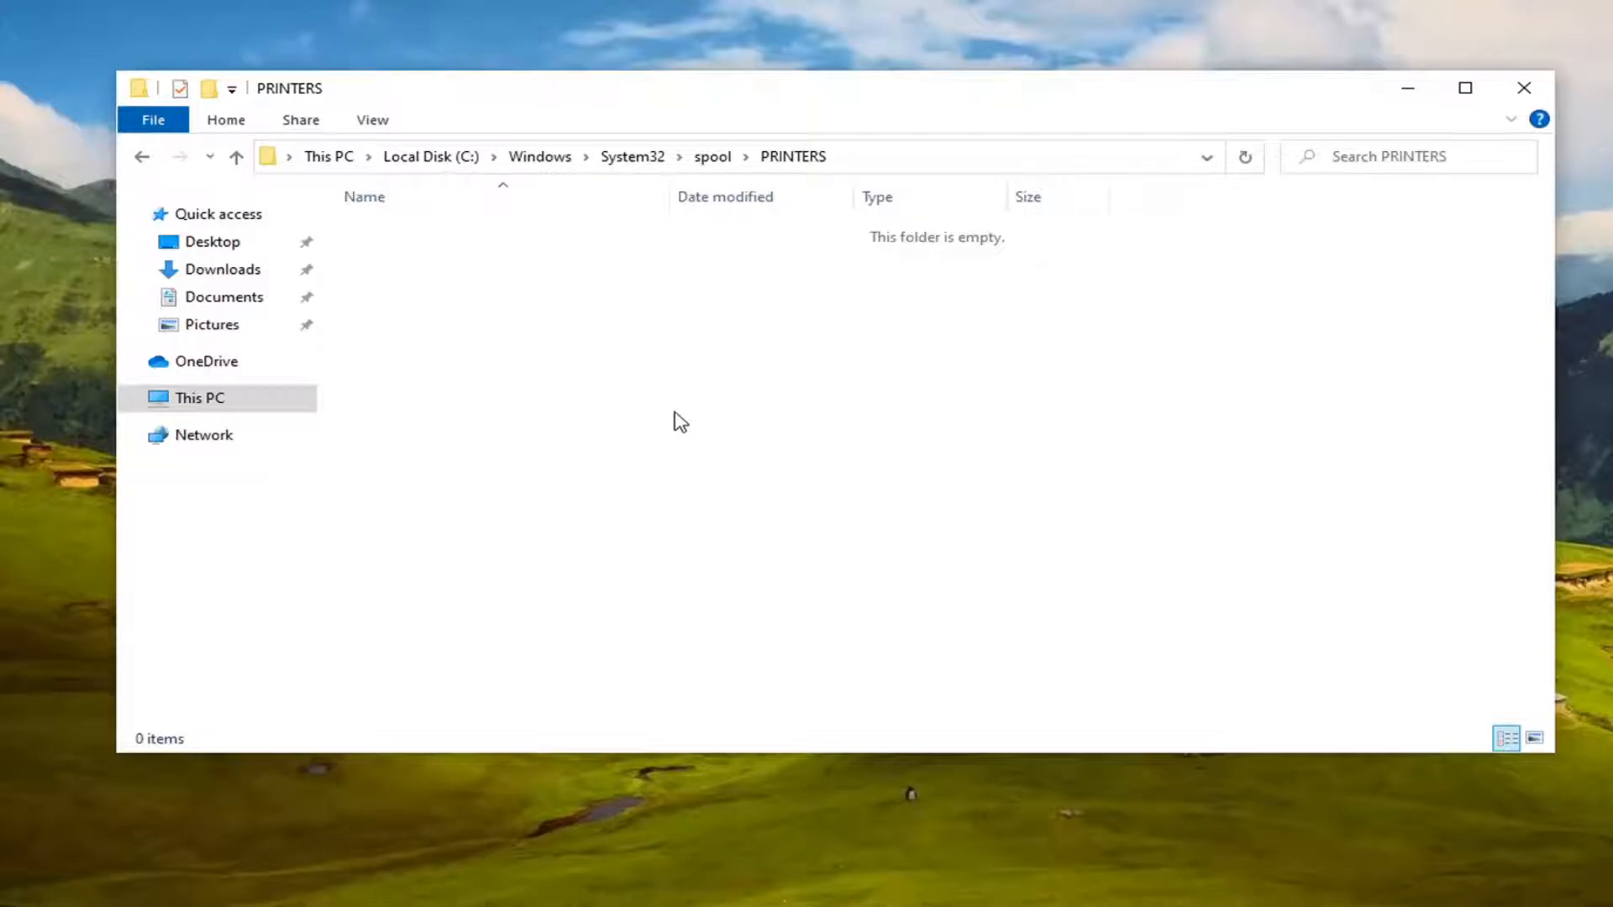
mouse_move(672, 418)
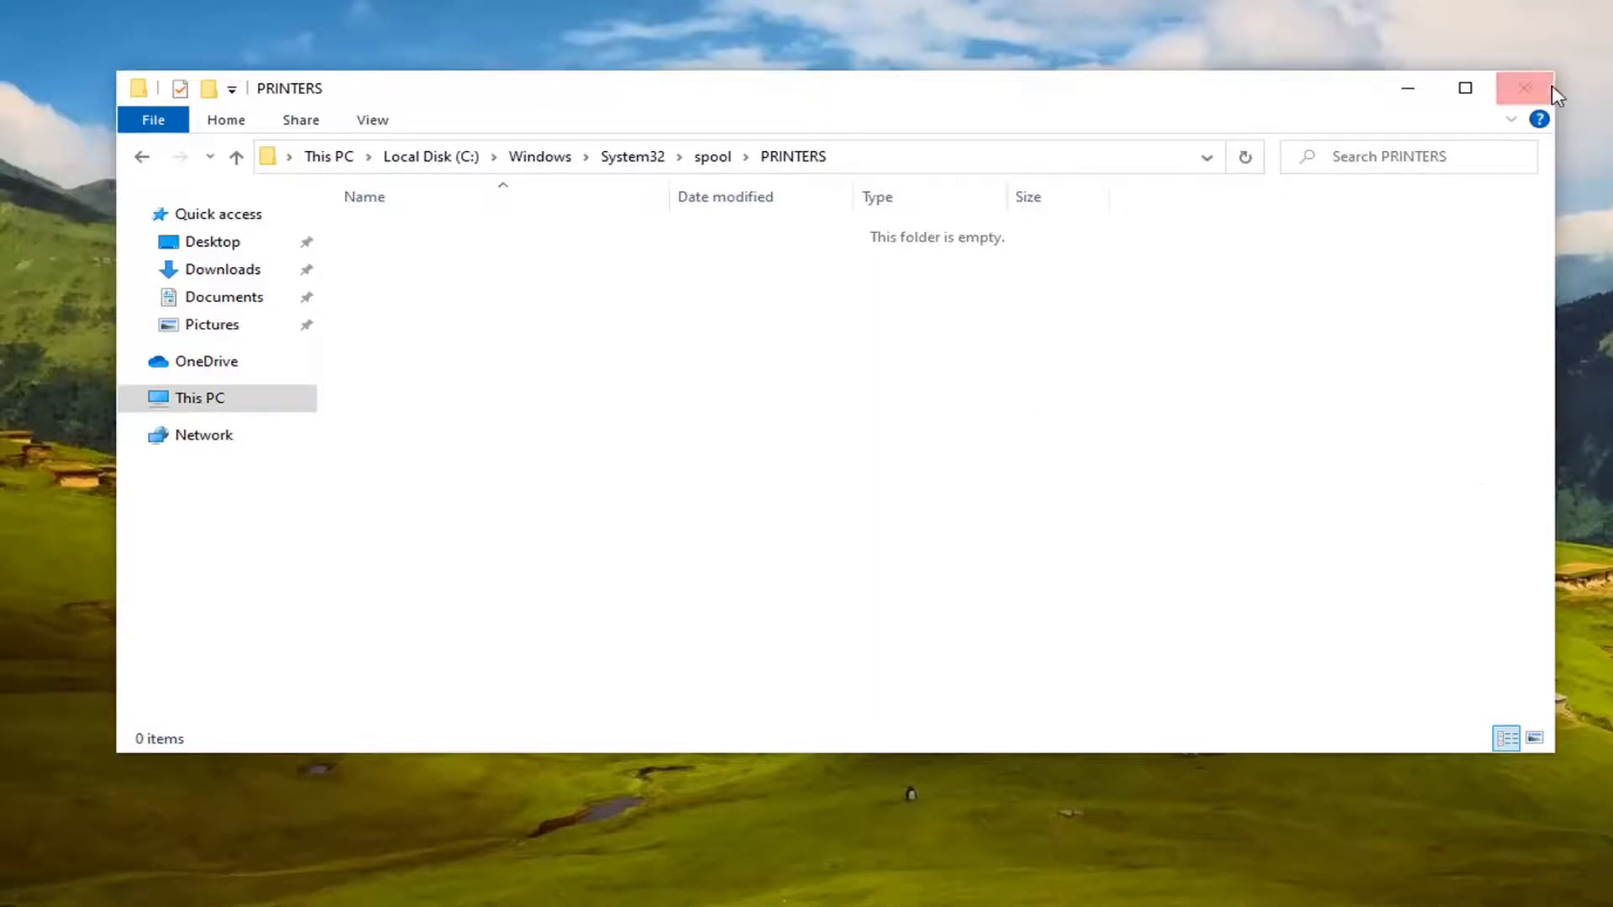
left_click(1528, 87)
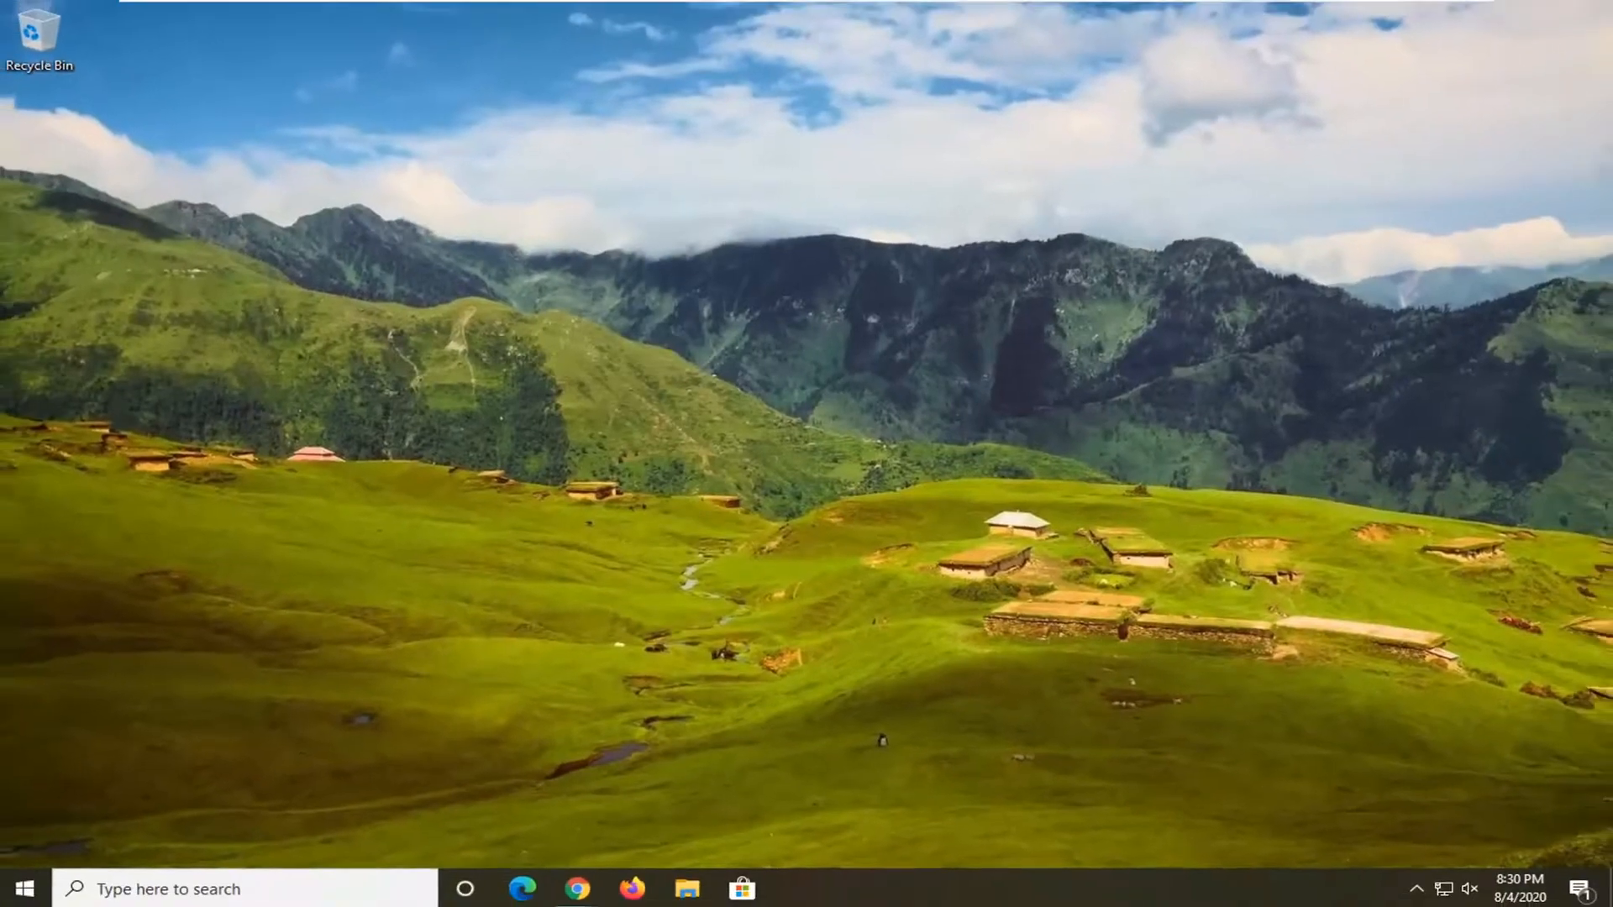